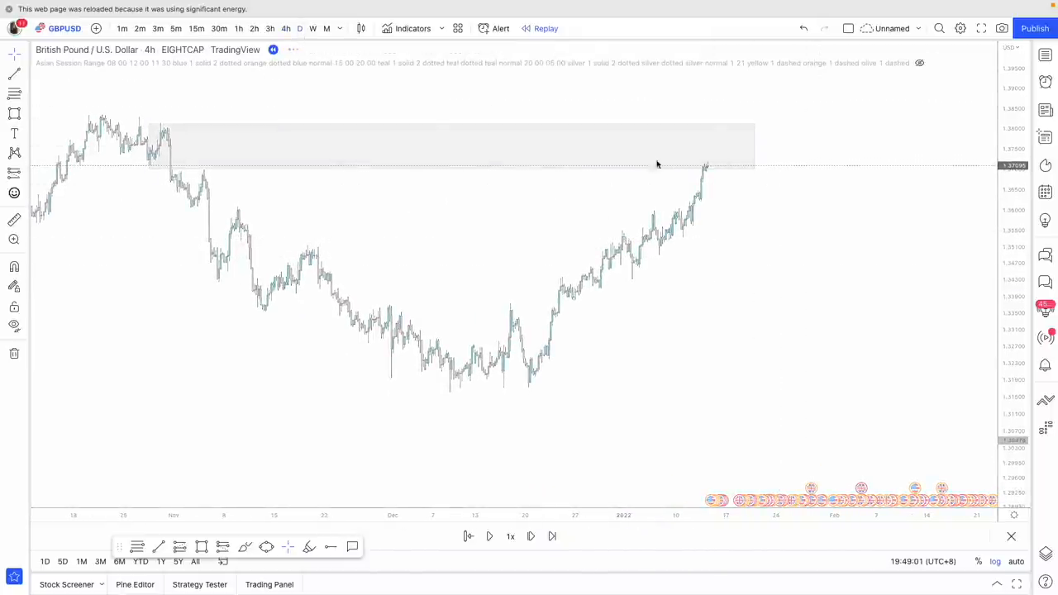
# Step: Switch the GBPUSD chart from 4h to the daily timeframe
pyautogui.click(299, 28)
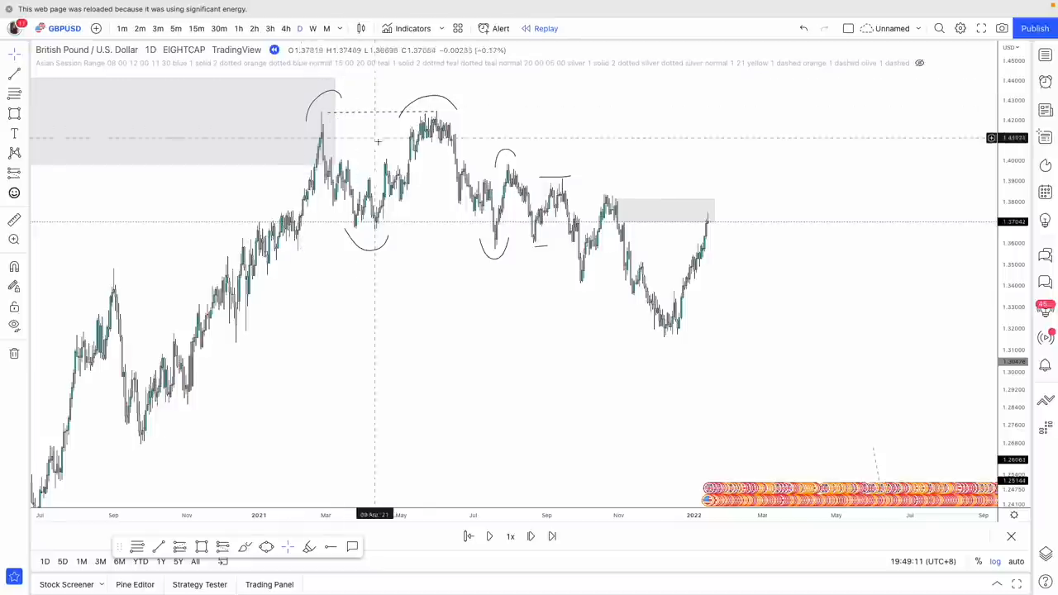
# Step: Zoom into the mid-2021 swings of the daily range
pyautogui.moveTo(423, 149); pyautogui.dragTo(593, 322)
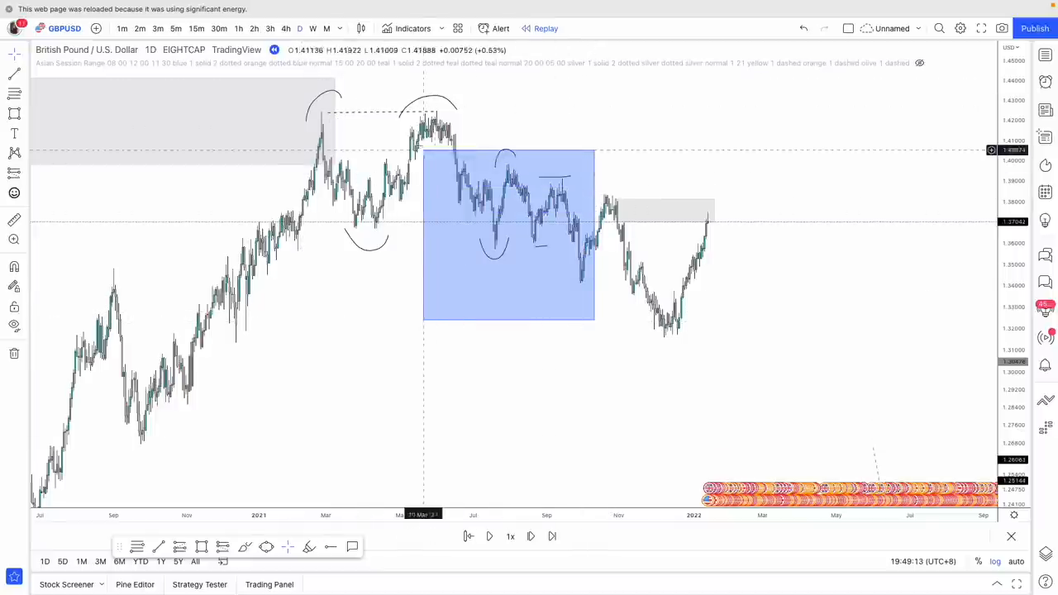
pyautogui.click(509, 231)
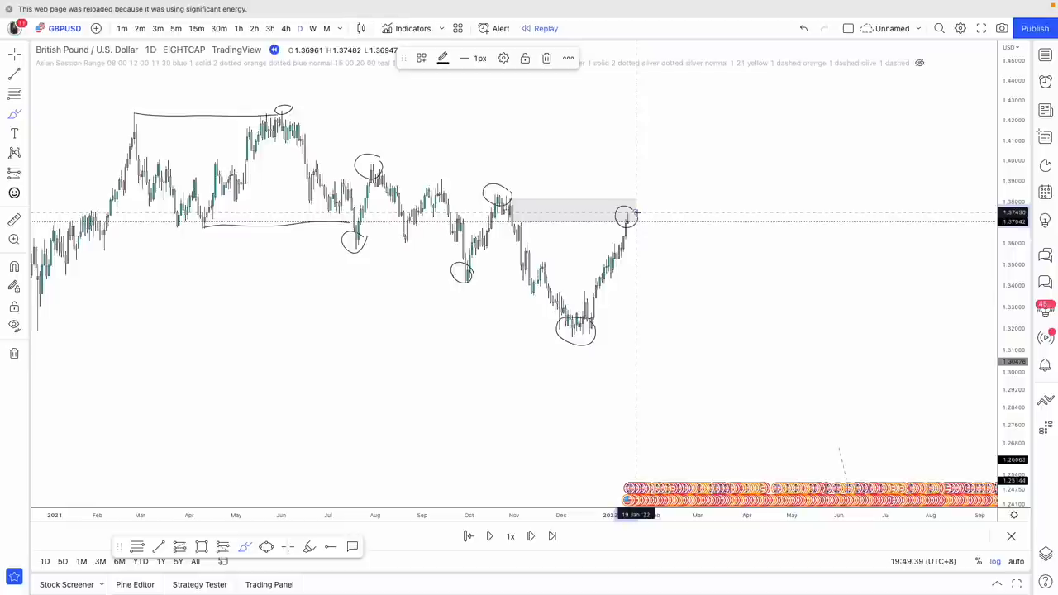
pyautogui.moveTo(575, 339)
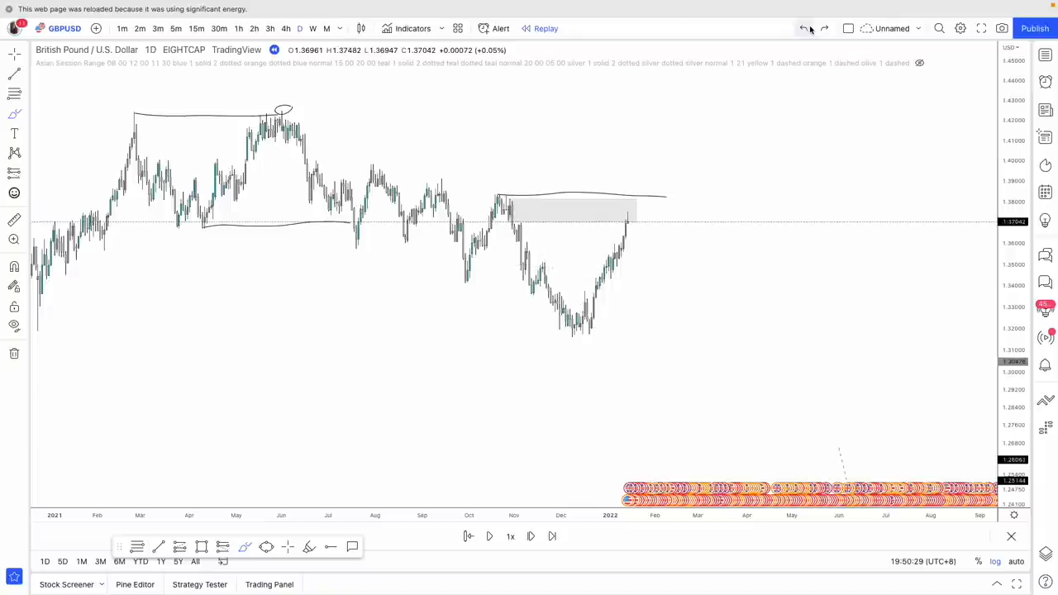
pyautogui.moveTo(520, 232)
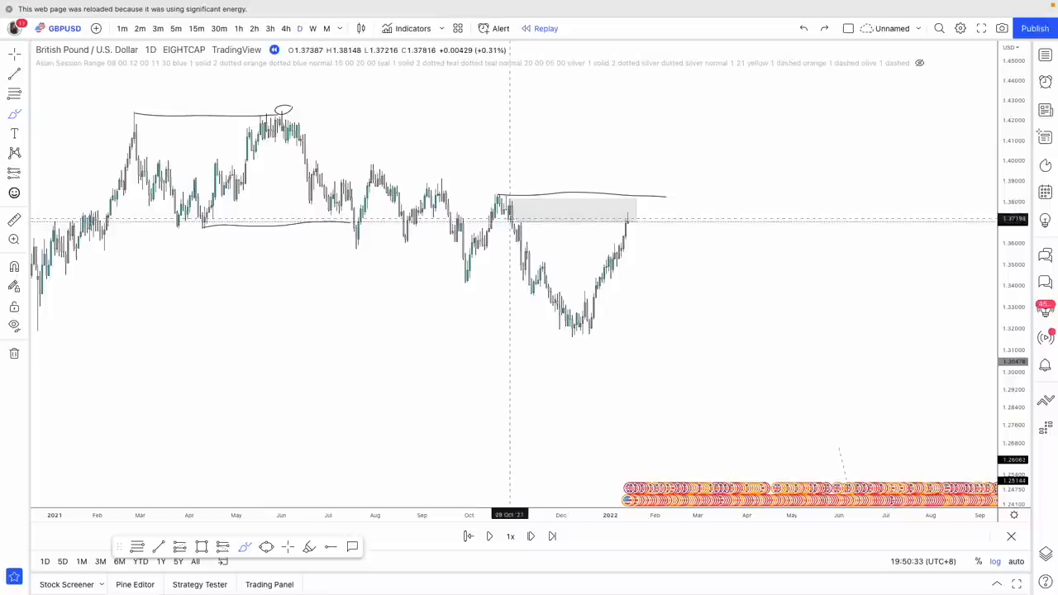
pyautogui.moveTo(493, 218)
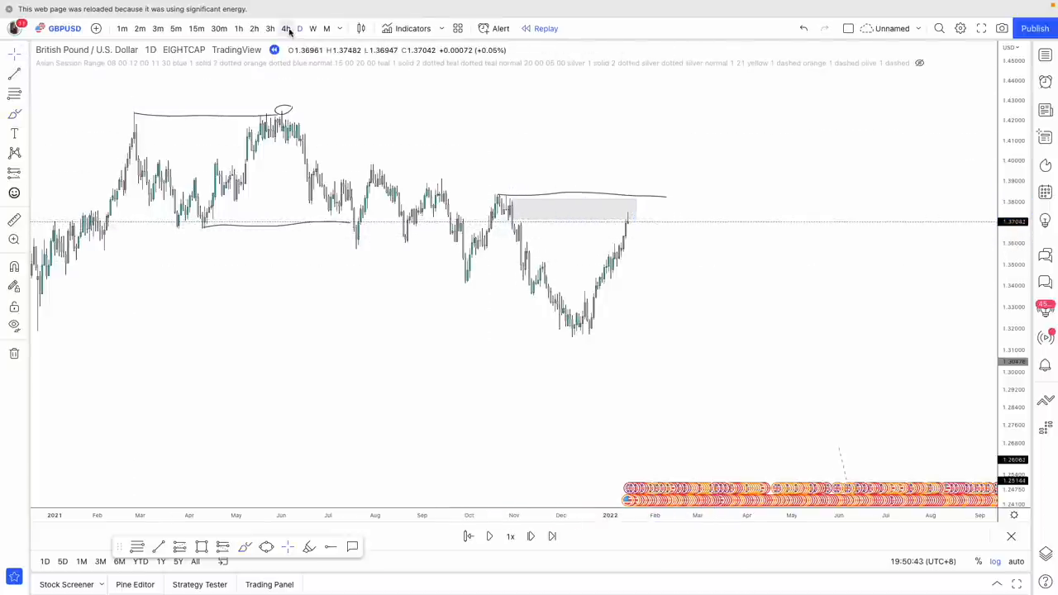
# Step: On the 4h chart, sketch the projected path into the grey zone and mark the swing low
pyautogui.click(284, 28)
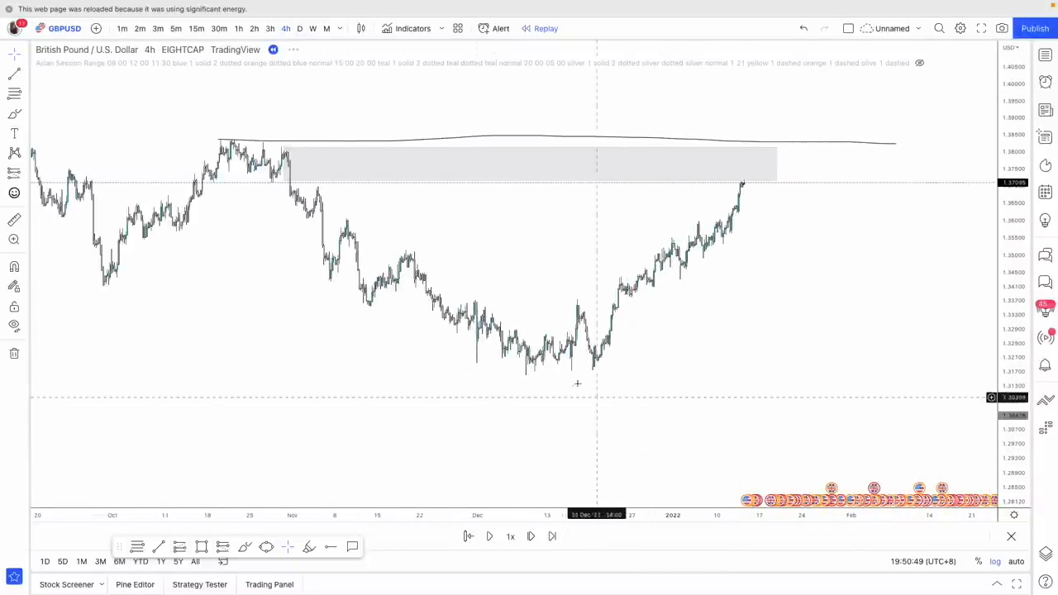
pyautogui.moveTo(108, 281); pyautogui.dragTo(198, 195)
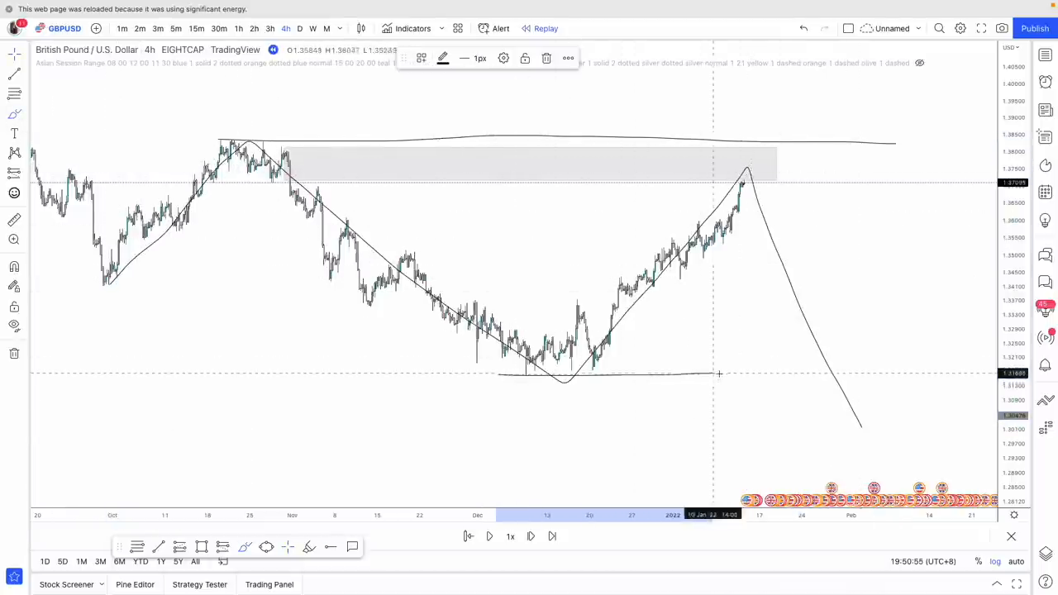
pyautogui.moveTo(512, 380); pyautogui.dragTo(644, 364)
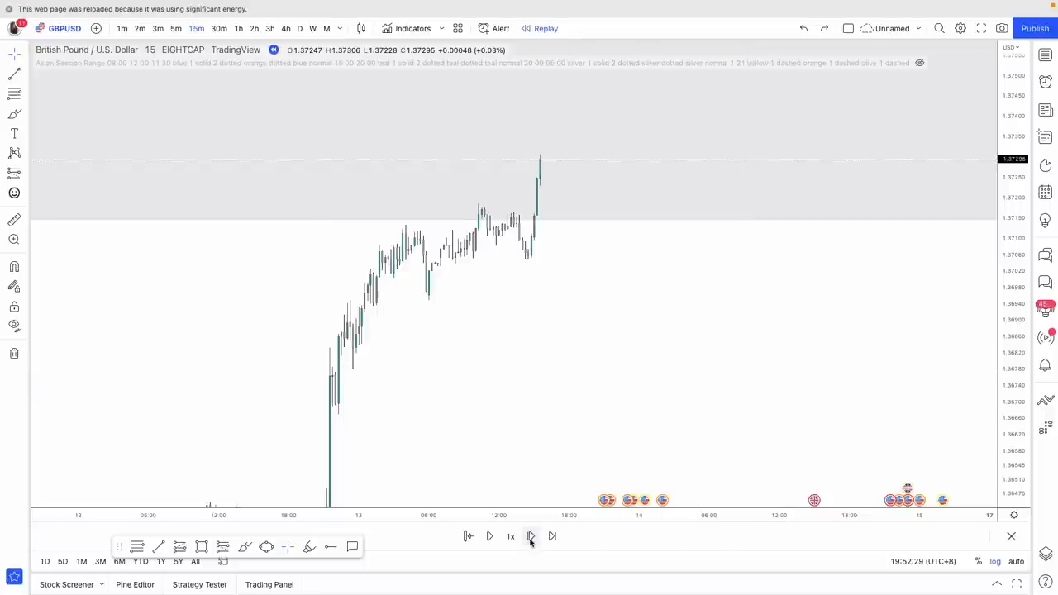
# Step: Advance the 15-minute replay several candles as price spikes into the grey zone
pyautogui.click(552, 536)
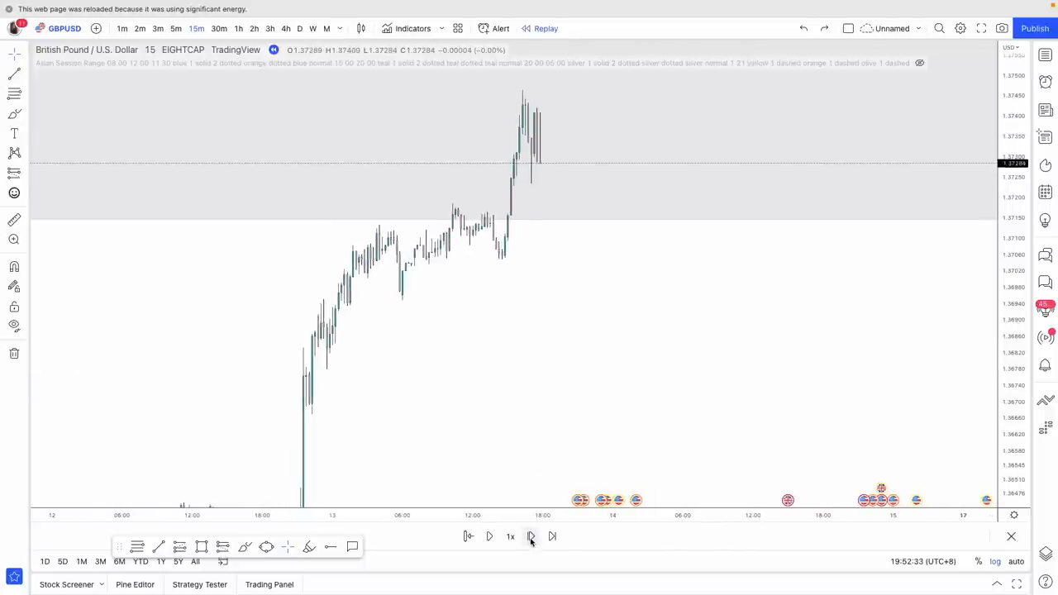
pyautogui.click(552, 535)
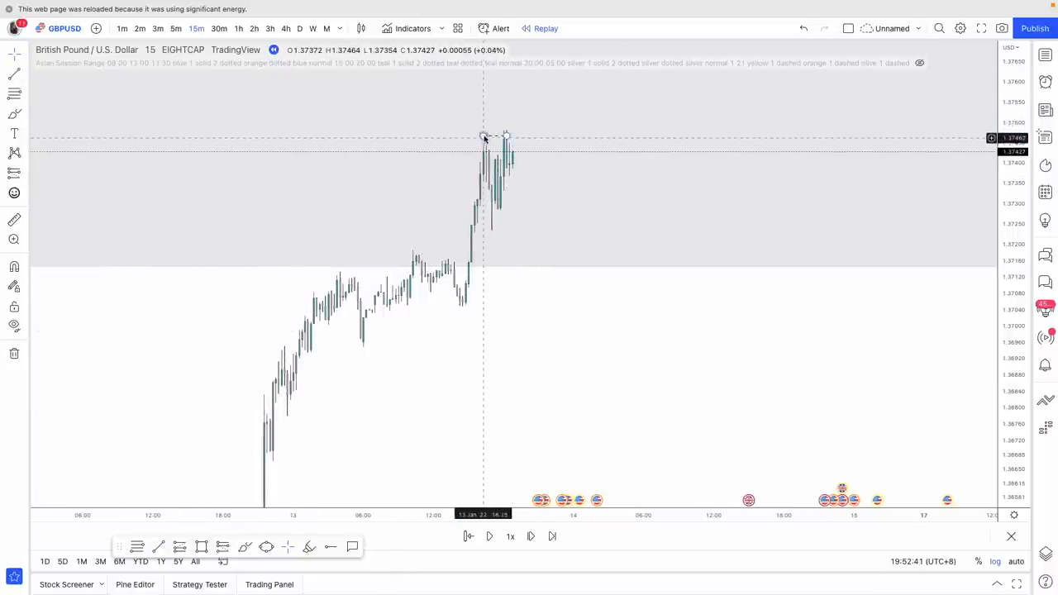
pyautogui.click(530, 535)
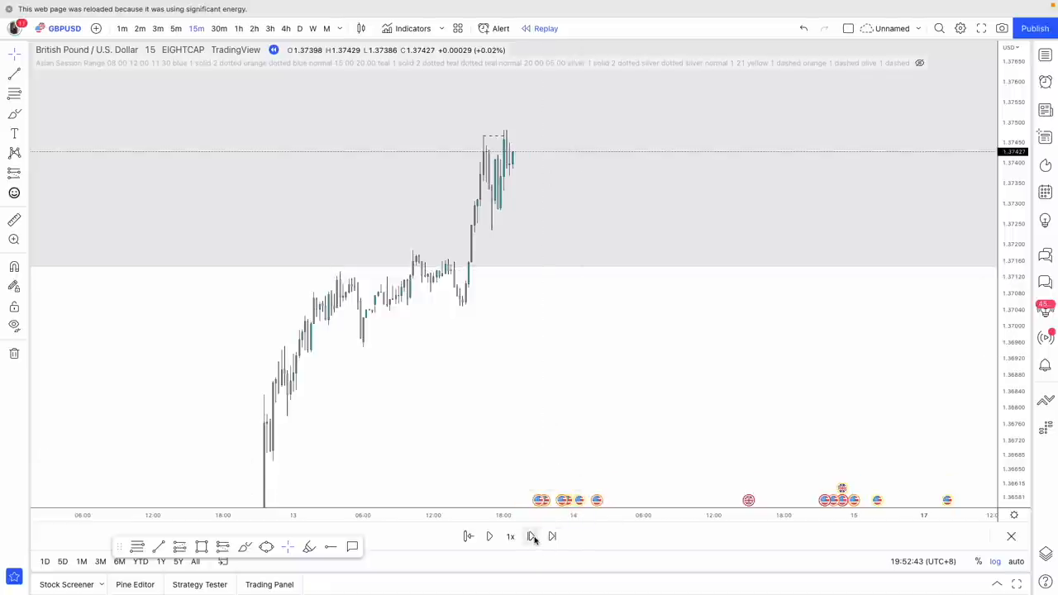
pyautogui.click(552, 536)
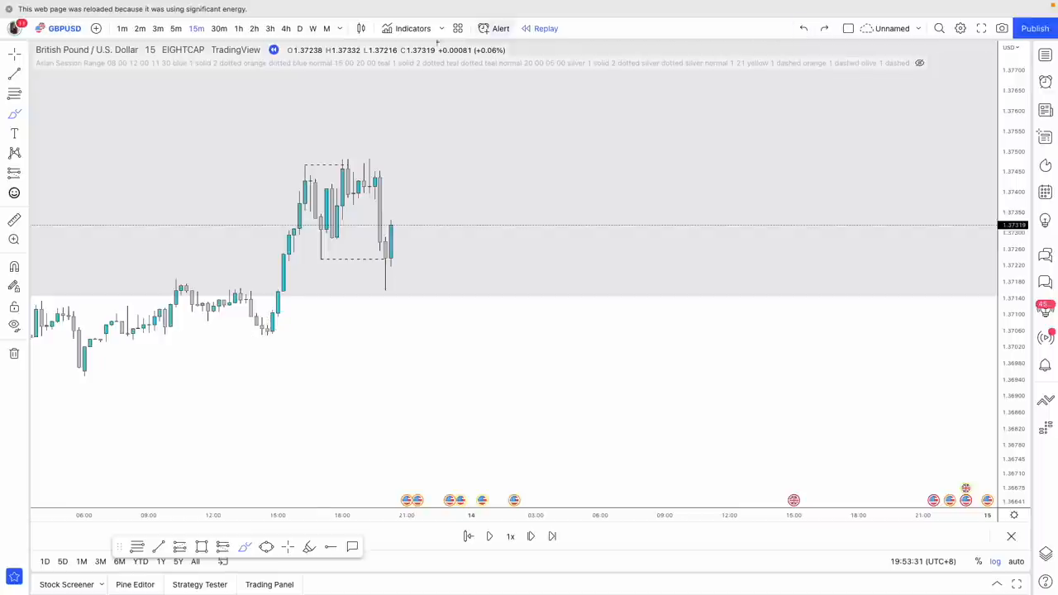
# Step: Pick the Short Position tool from the left toolbar for the rally's top
pyautogui.click(13, 112)
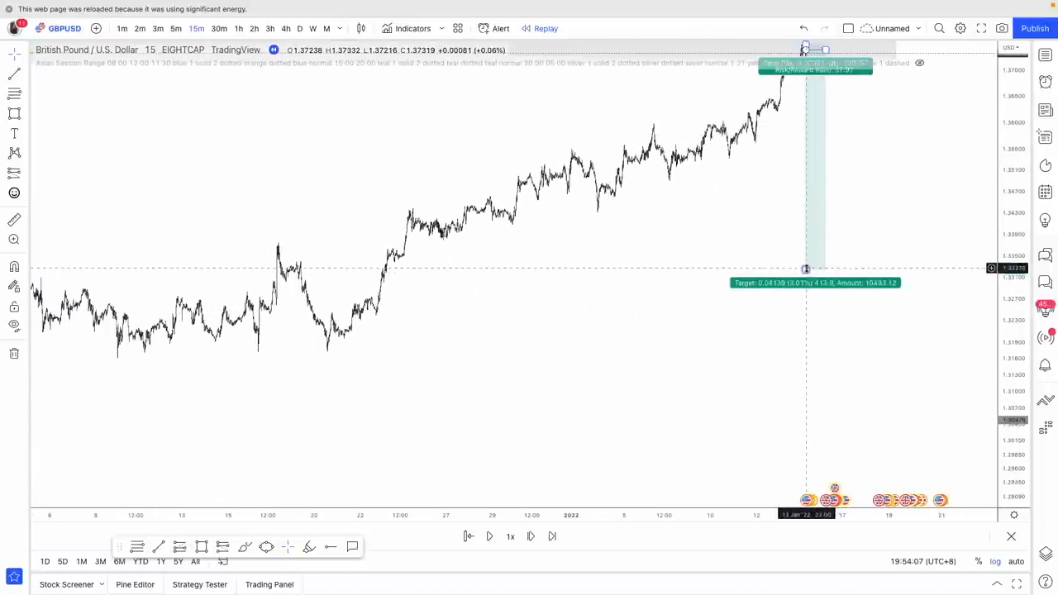
# Step: Lower the short position's target and draw a trendline along the rally's rising lows
pyautogui.moveTo(807, 268); pyautogui.dragTo(809, 357)
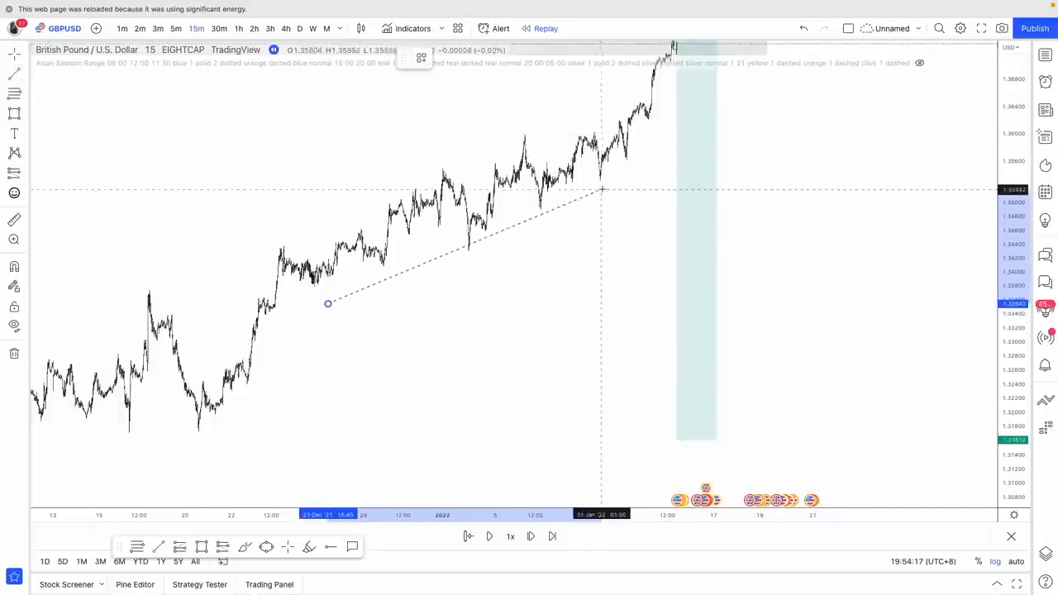
pyautogui.moveTo(602, 188); pyautogui.dragTo(618, 175)
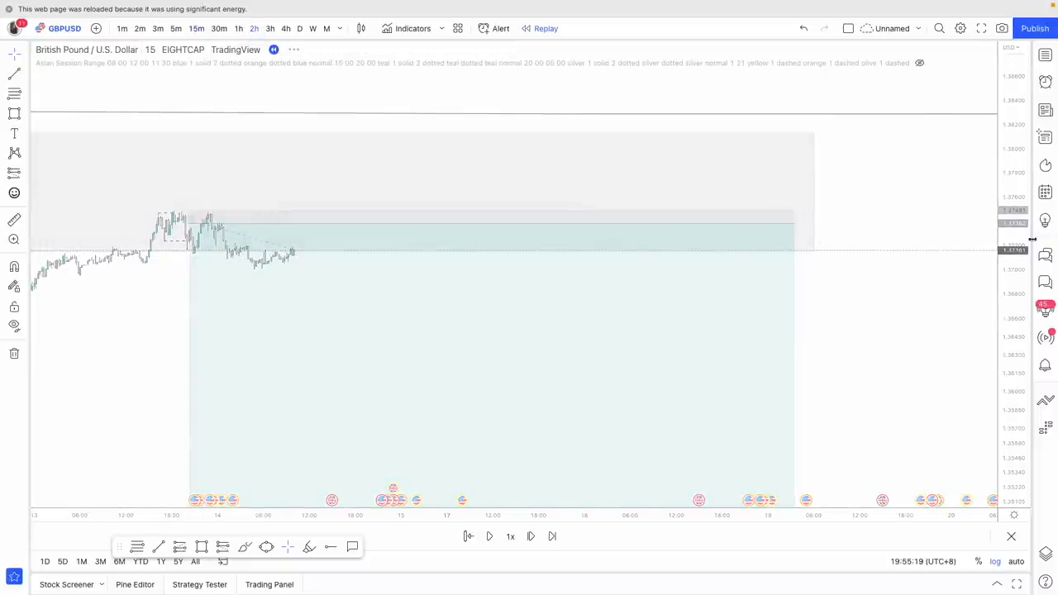
# Step: Switch the chart to the 2-hour timeframe with the short position atop the rally
pyautogui.click(255, 28)
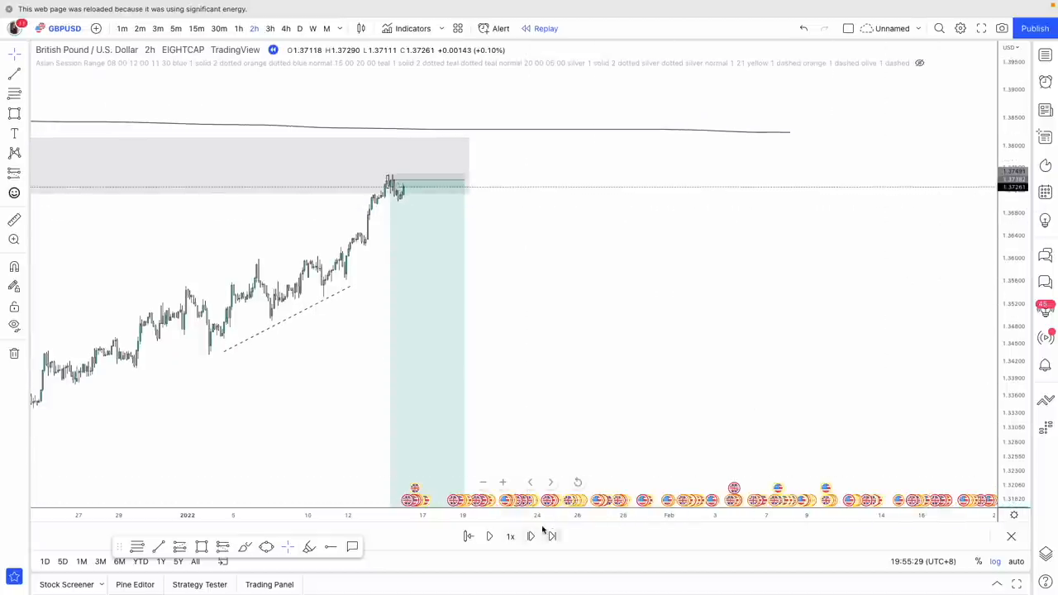
# Step: Step the replay forward and sketch the projected price path below the short entry
pyautogui.click(531, 536)
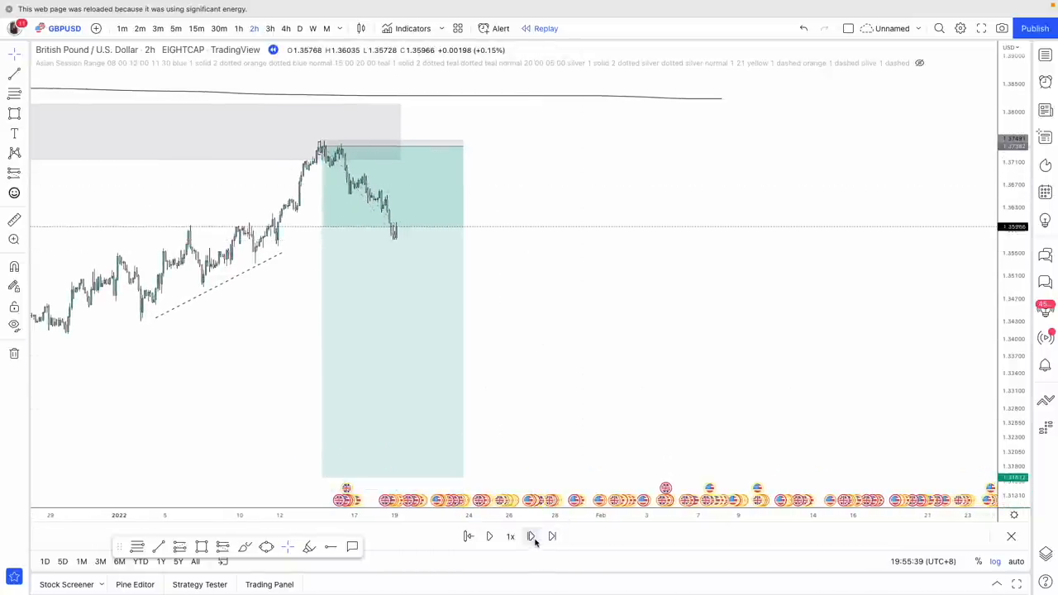
pyautogui.click(530, 535)
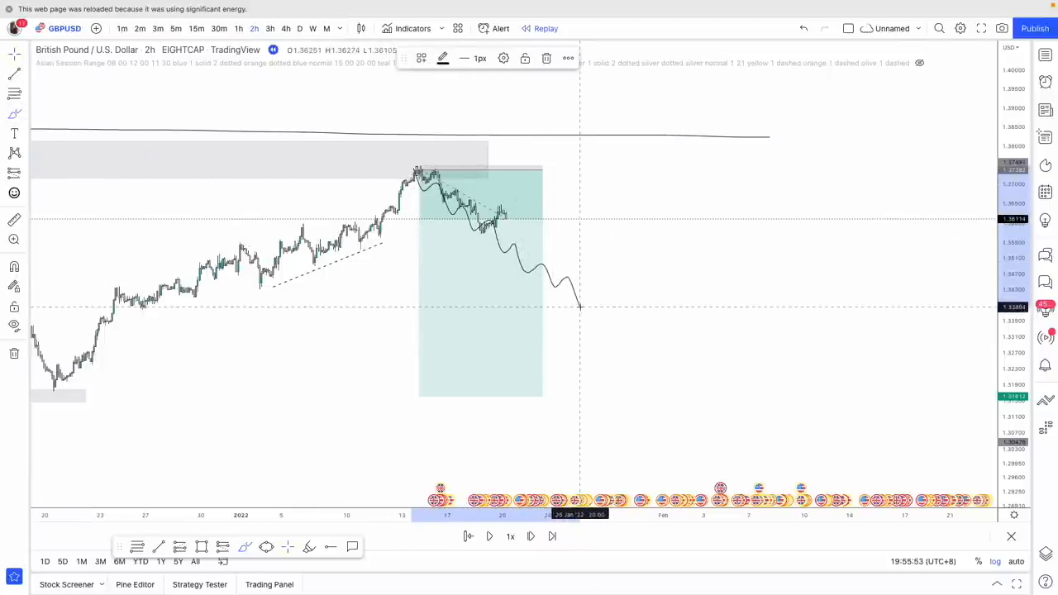
pyautogui.moveTo(416, 172); pyautogui.dragTo(575, 183)
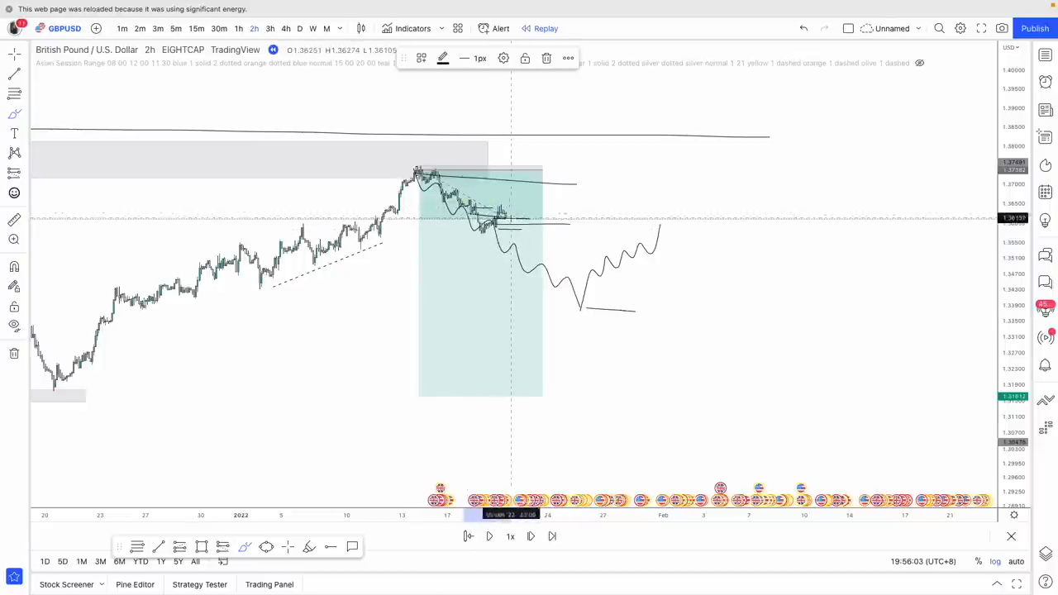
pyautogui.moveTo(668, 231)
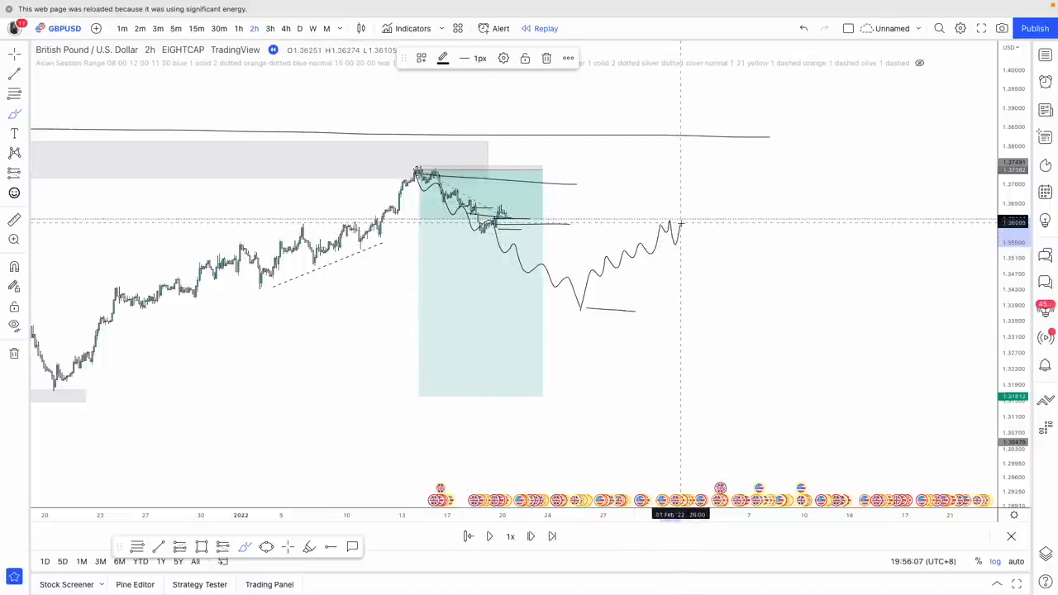
pyautogui.moveTo(677, 228); pyautogui.dragTo(780, 417)
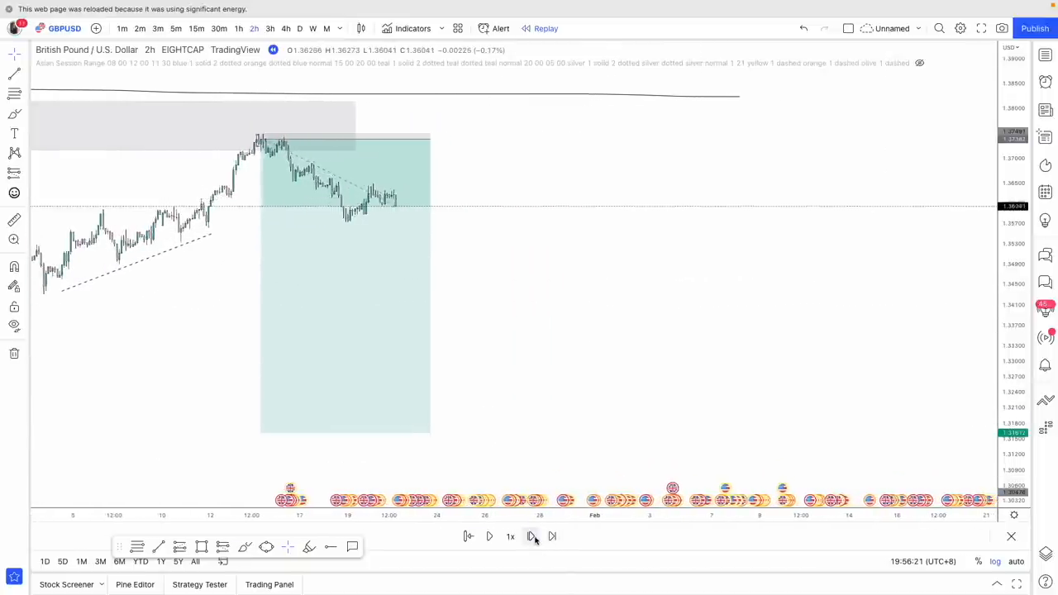
# Step: Move to the 4-hour chart and push the short position's profit target much lower
pyautogui.click(552, 536)
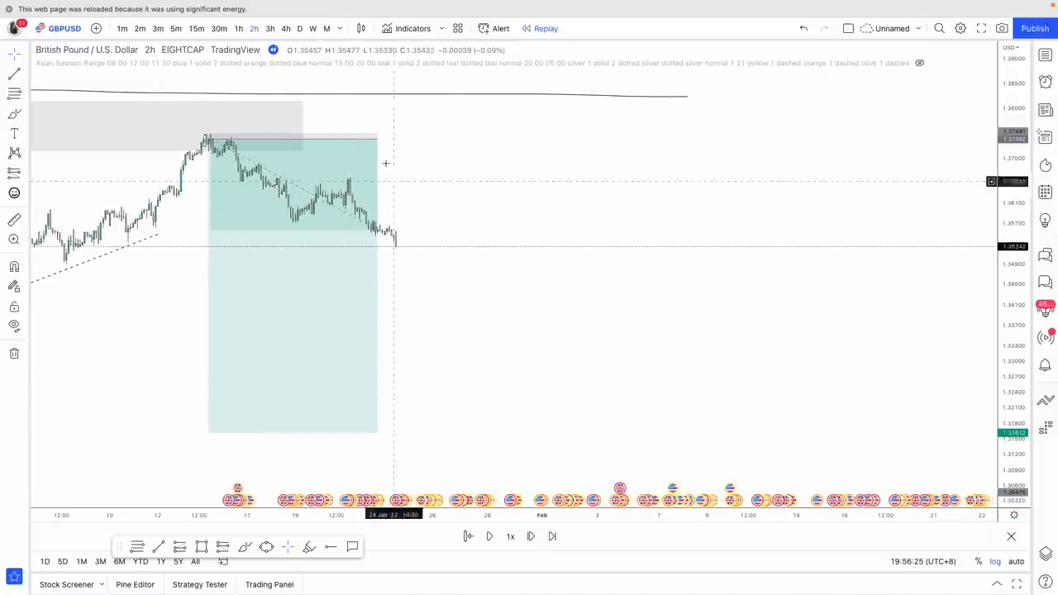
pyautogui.click(286, 28)
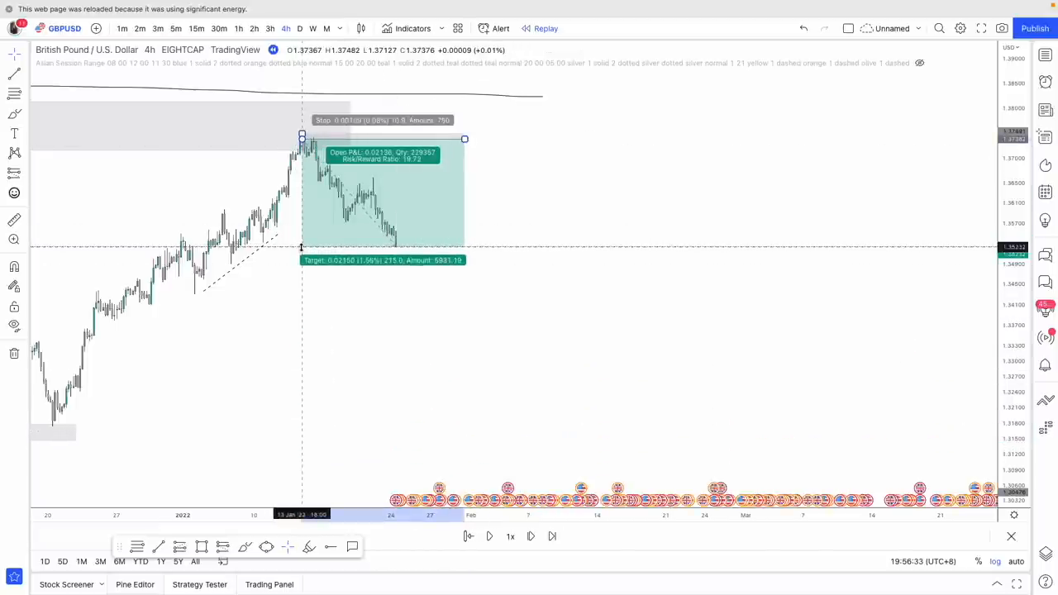
pyautogui.moveTo(323, 250); pyautogui.dragTo(322, 443)
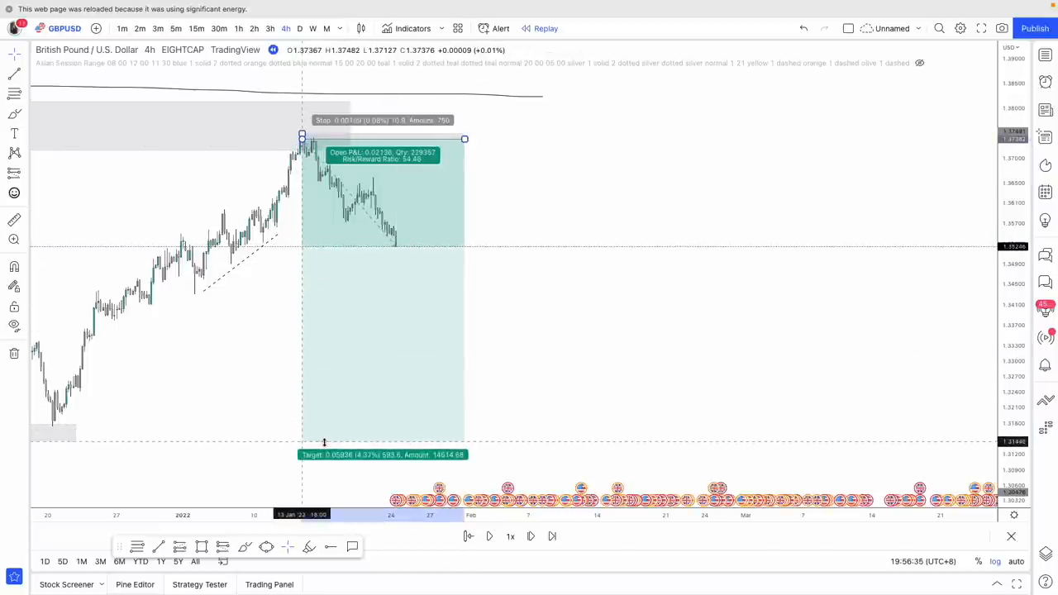
# Step: Advance the 4-hour replay three bars through the drop
pyautogui.click(531, 535)
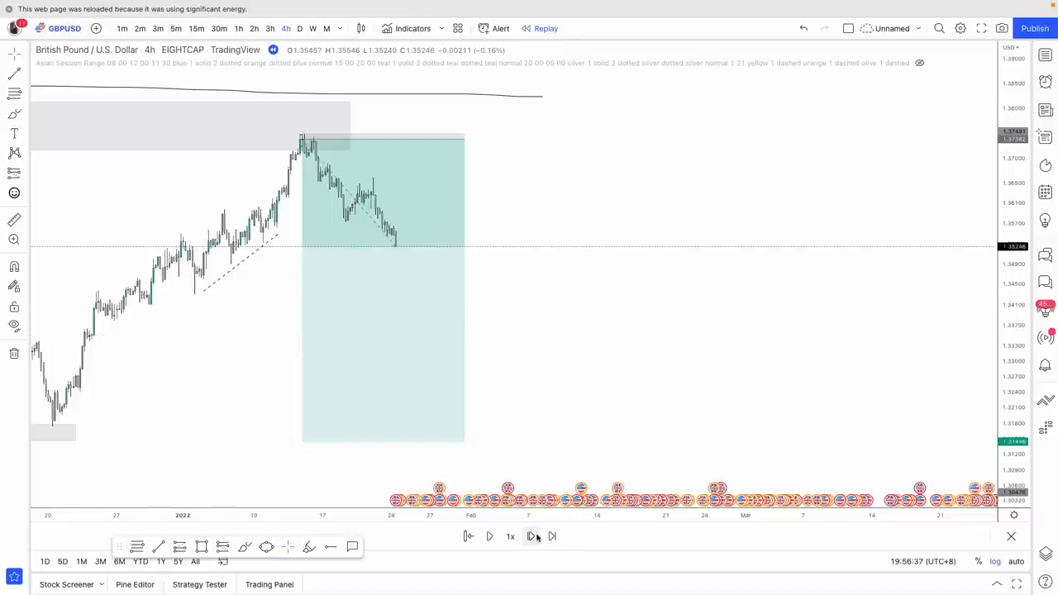
pyautogui.click(552, 535)
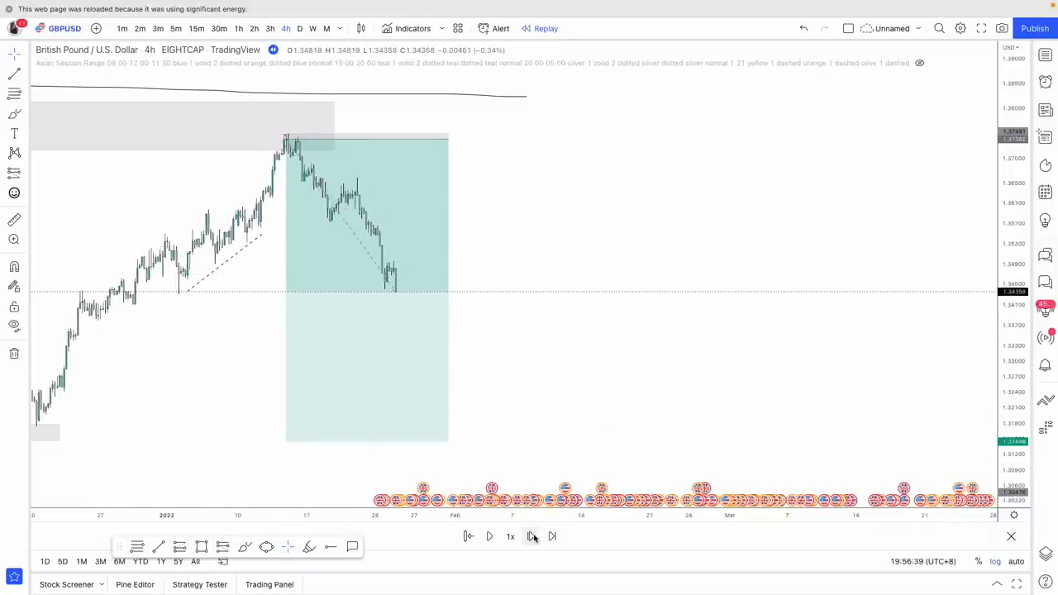
pyautogui.click(552, 536)
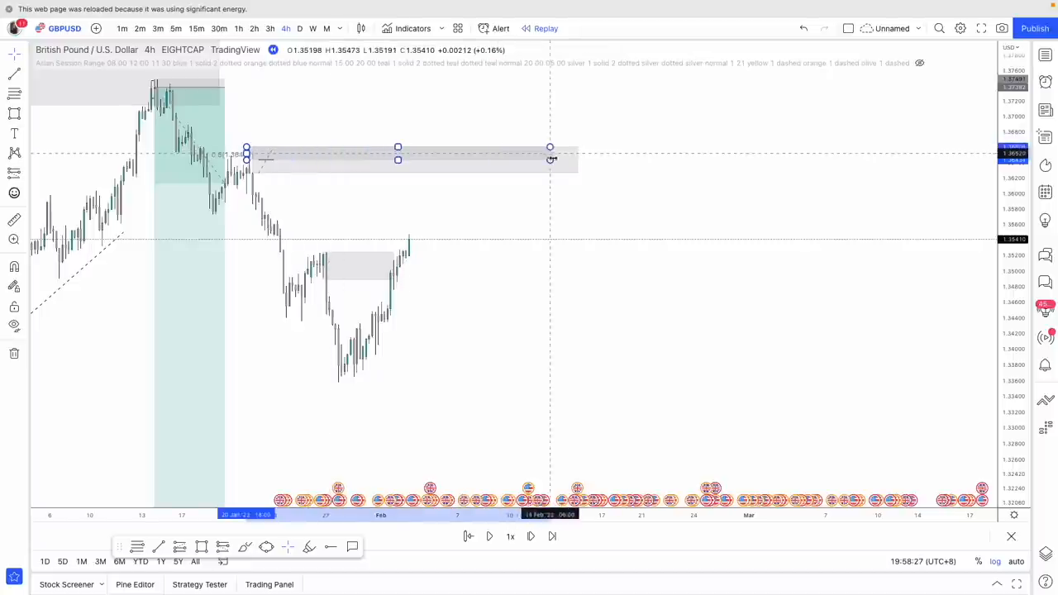
# Step: Adjust the upper zone's fill opacity and drop to the 15-minute chart
pyautogui.click(443, 60)
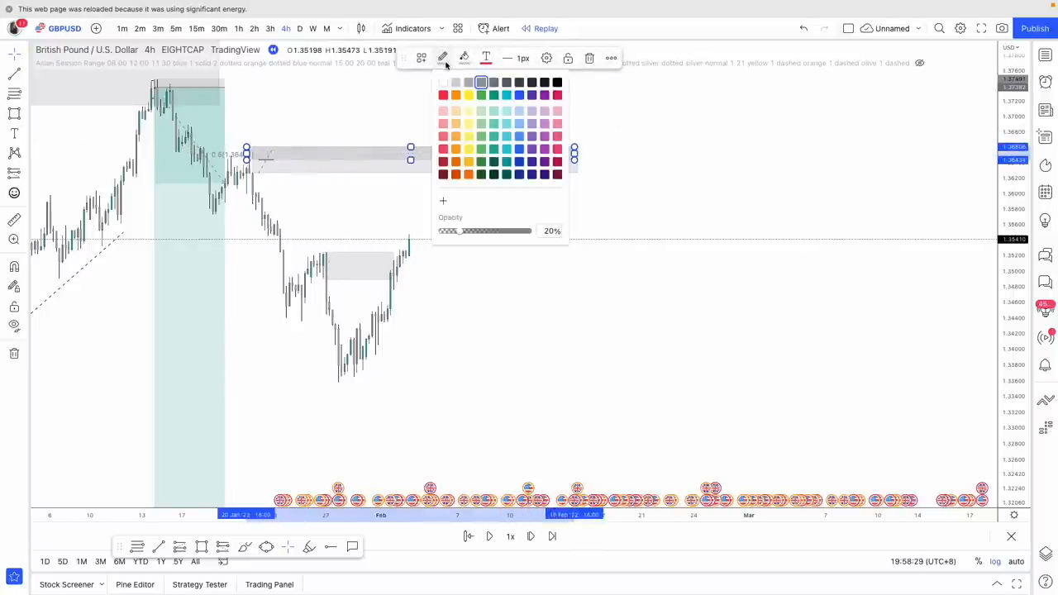
pyautogui.moveTo(453, 231); pyautogui.dragTo(476, 231)
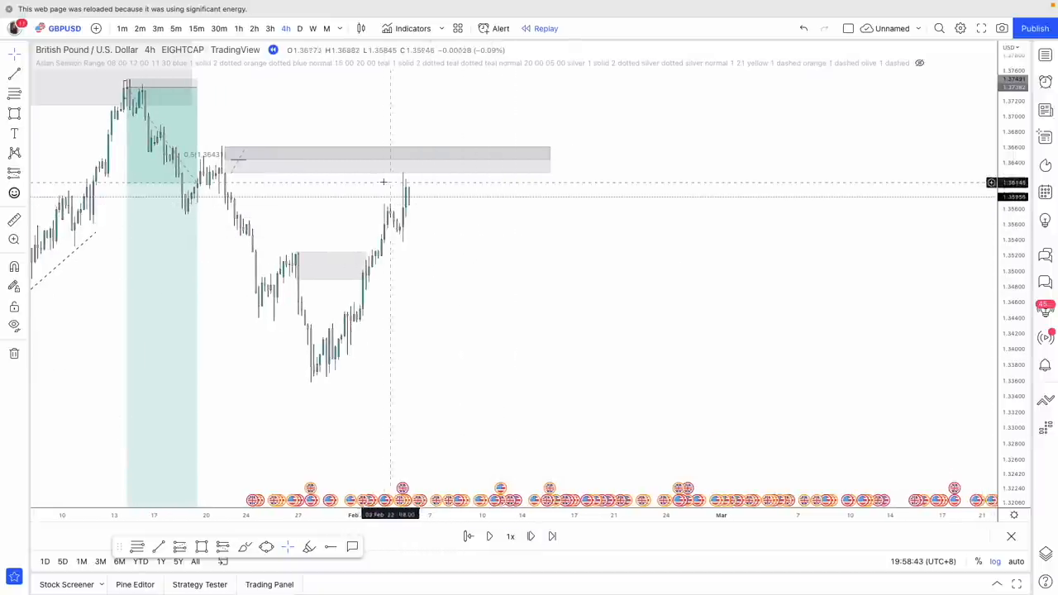
pyautogui.moveTo(572, 175)
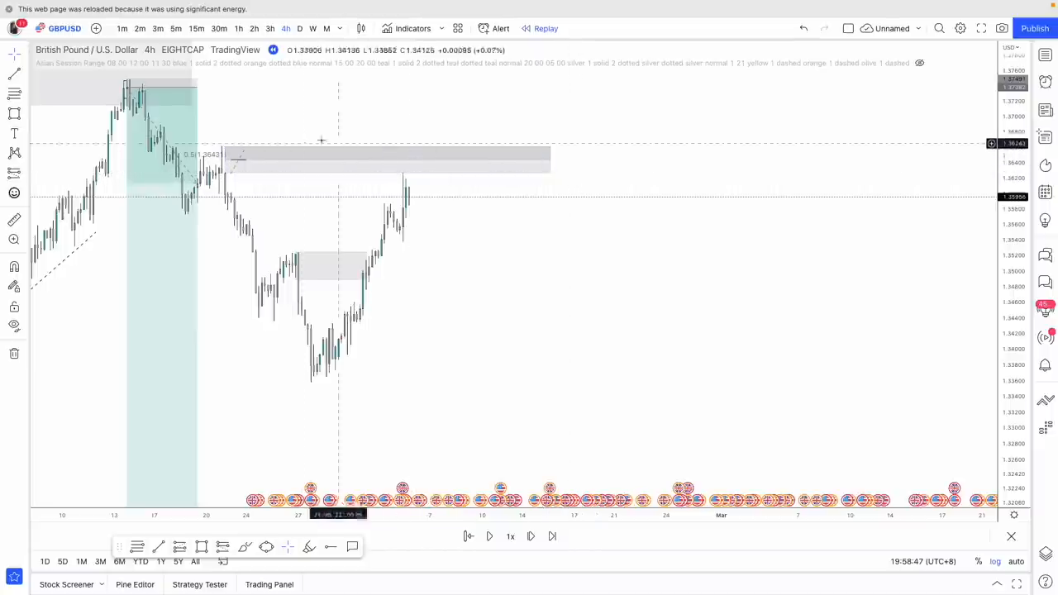
pyautogui.click(195, 28)
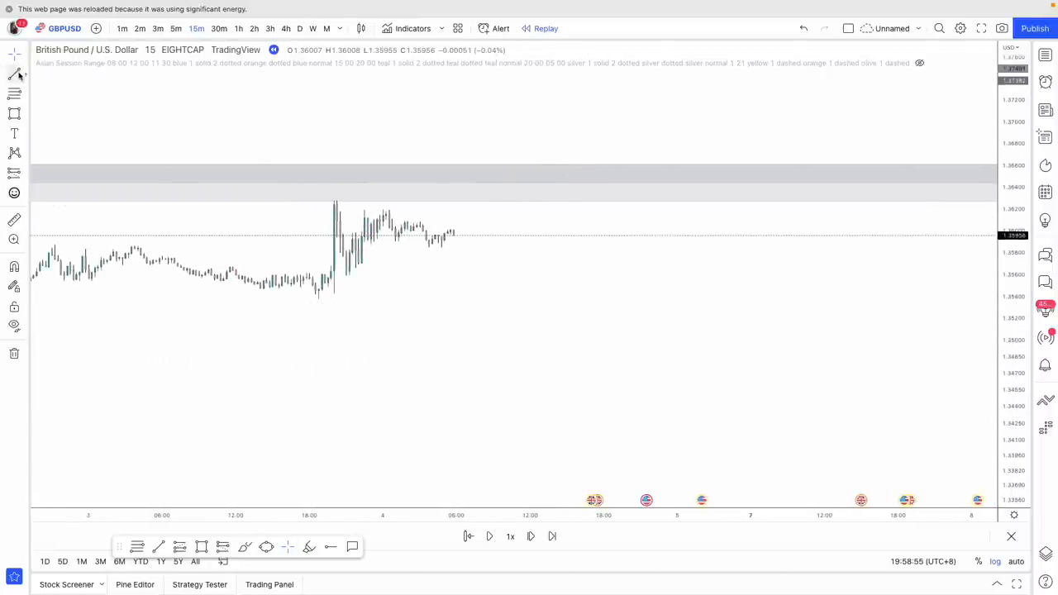
# Step: Draw a falling dotted trendline down from the spike high on the 15-minute chart
pyautogui.moveTo(333, 197); pyautogui.dragTo(443, 219)
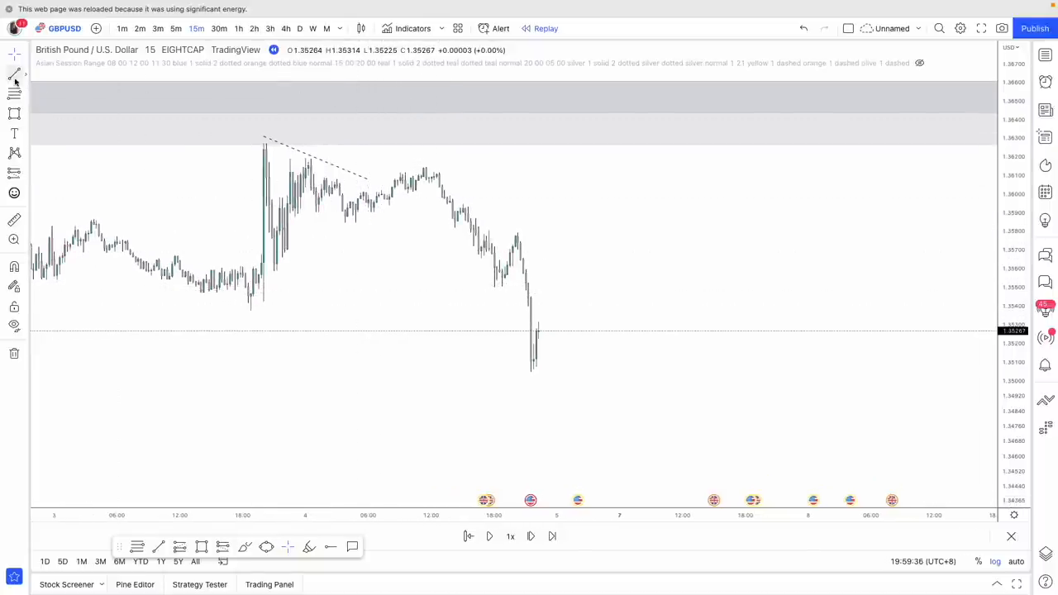
# Step: Mark the internal swing low with a dotted line and play the replay forward past the break
pyautogui.moveTo(251, 311); pyautogui.dragTo(490, 322)
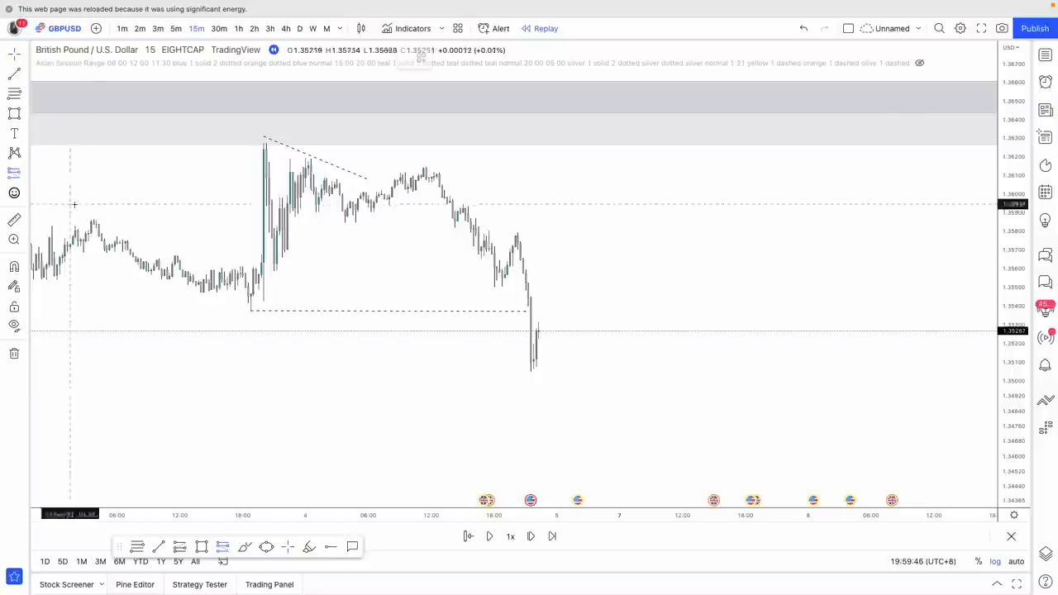
pyautogui.moveTo(466, 205)
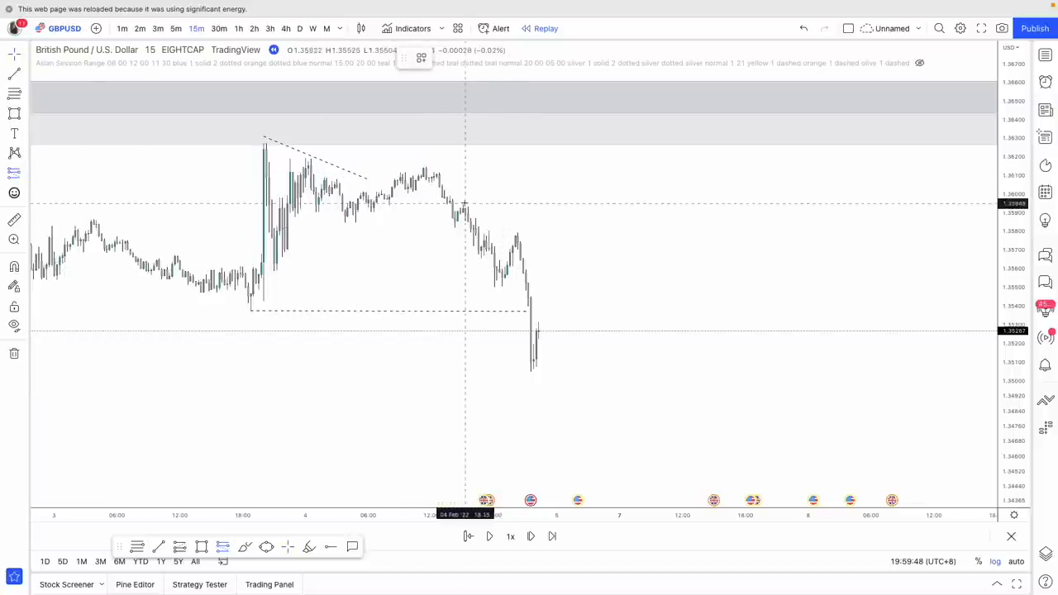
pyautogui.moveTo(526, 242)
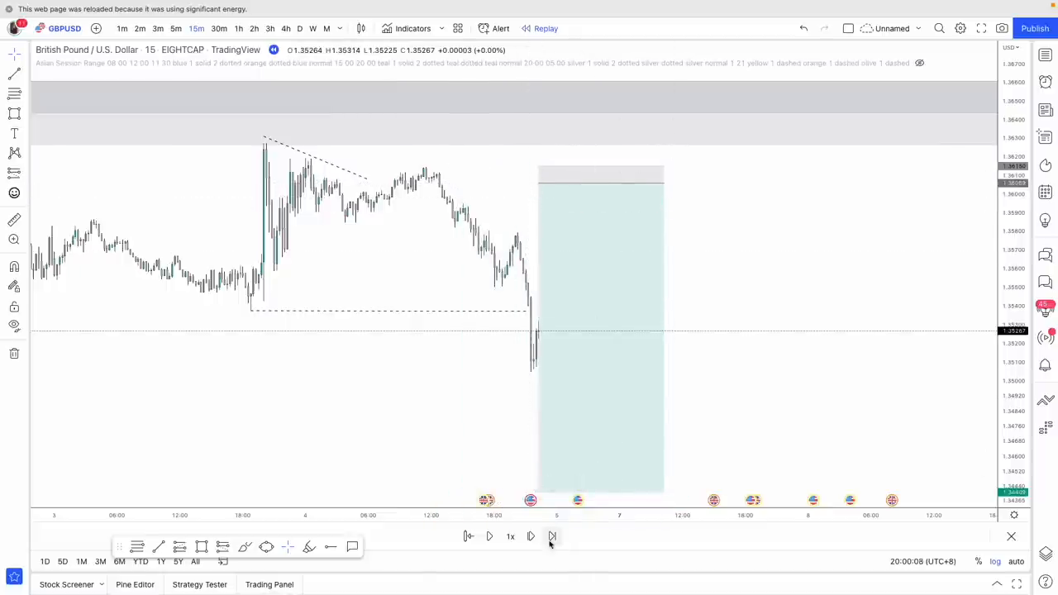
pyautogui.click(530, 536)
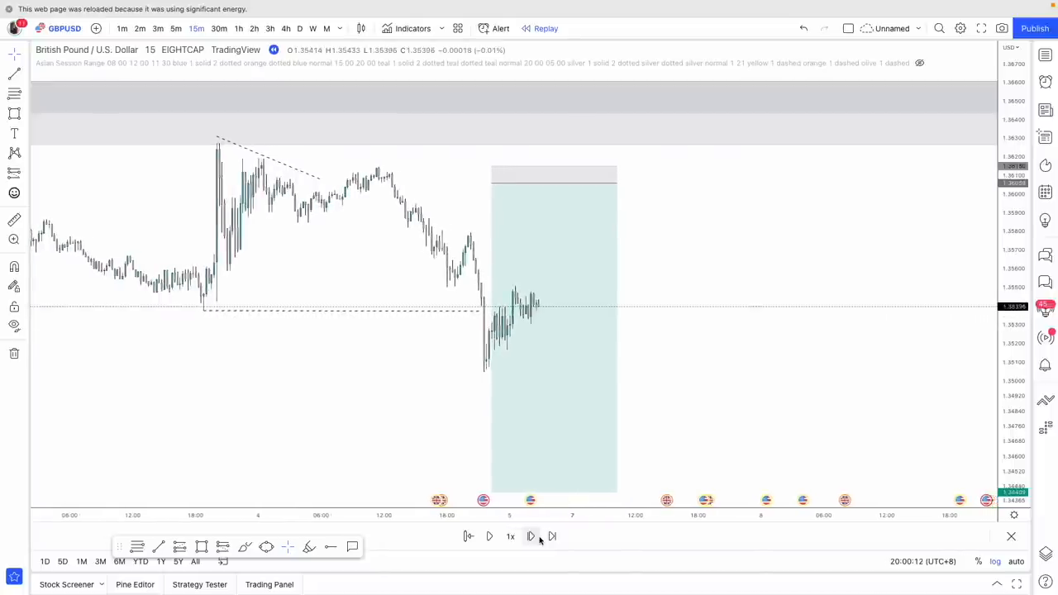
pyautogui.click(531, 536)
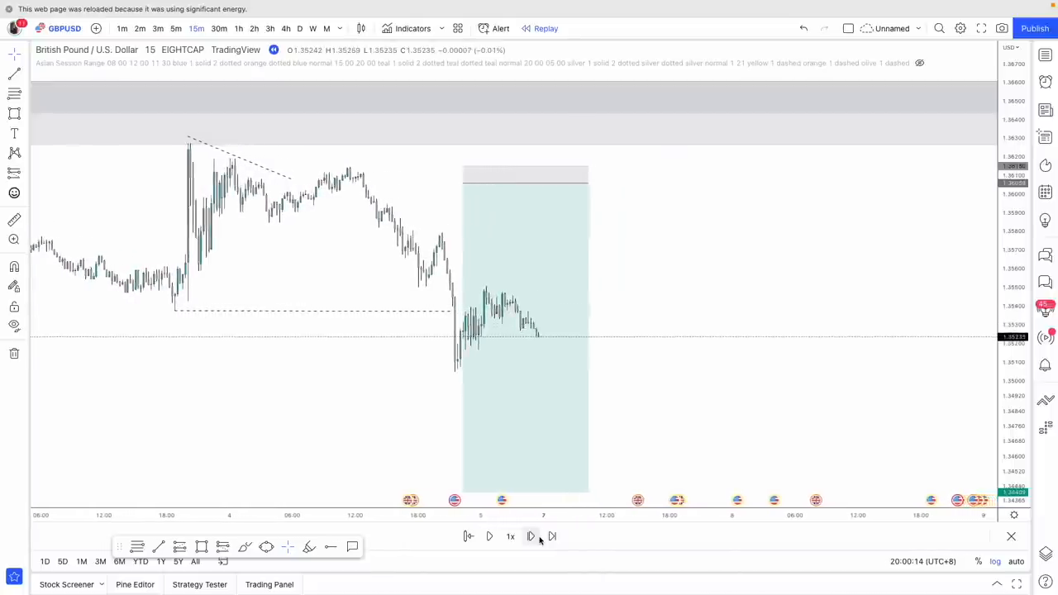
# Step: Play the replay on, then view GBPUSD on the 1-hour timeframe
pyautogui.click(552, 535)
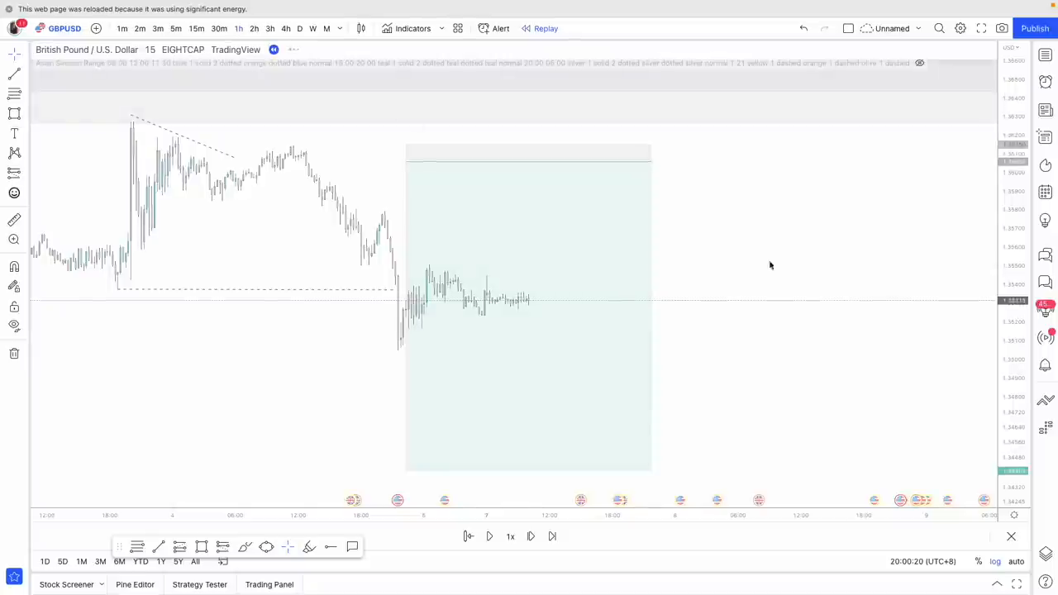
pyautogui.click(148, 28)
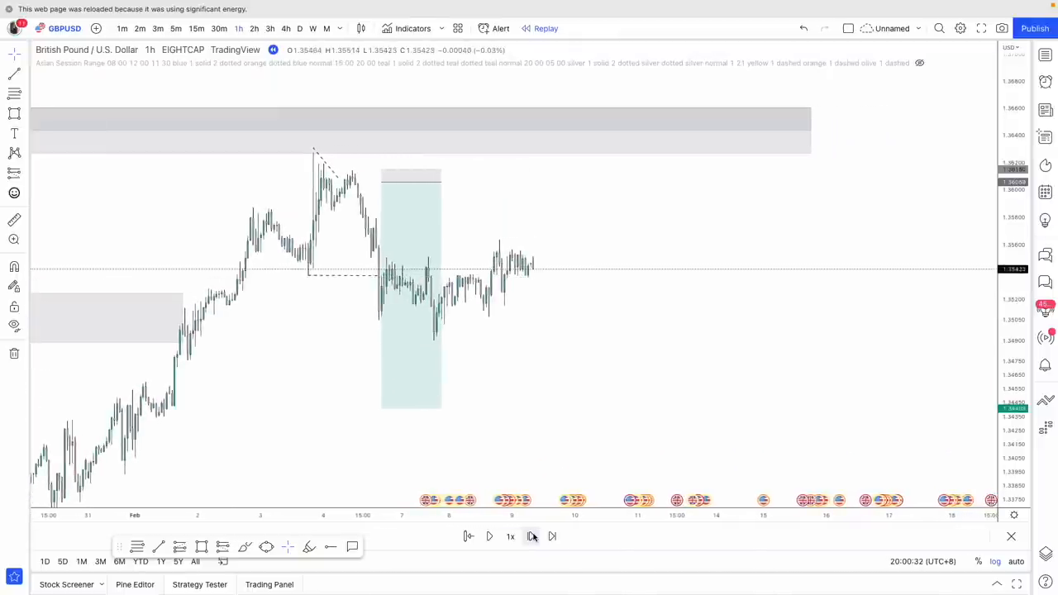
# Step: Resume the replay until price spikes up toward the upper grey zone
pyautogui.click(532, 536)
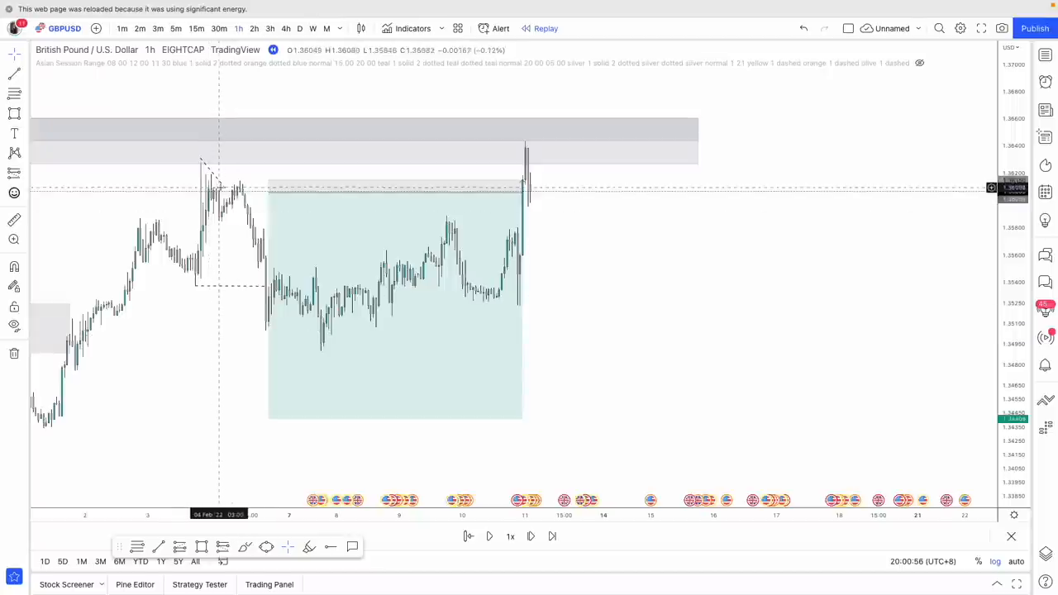
pyautogui.moveTo(536, 152)
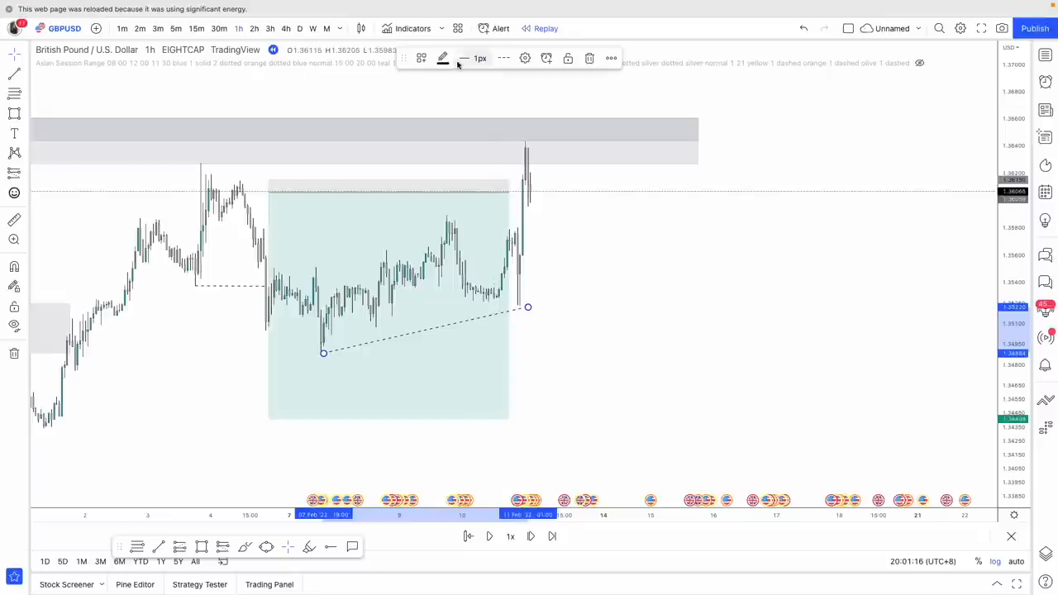
# Step: Label the rising dashed line under the internal lows with dollar-sign text
pyautogui.click(421, 58)
pyautogui.write('$$')
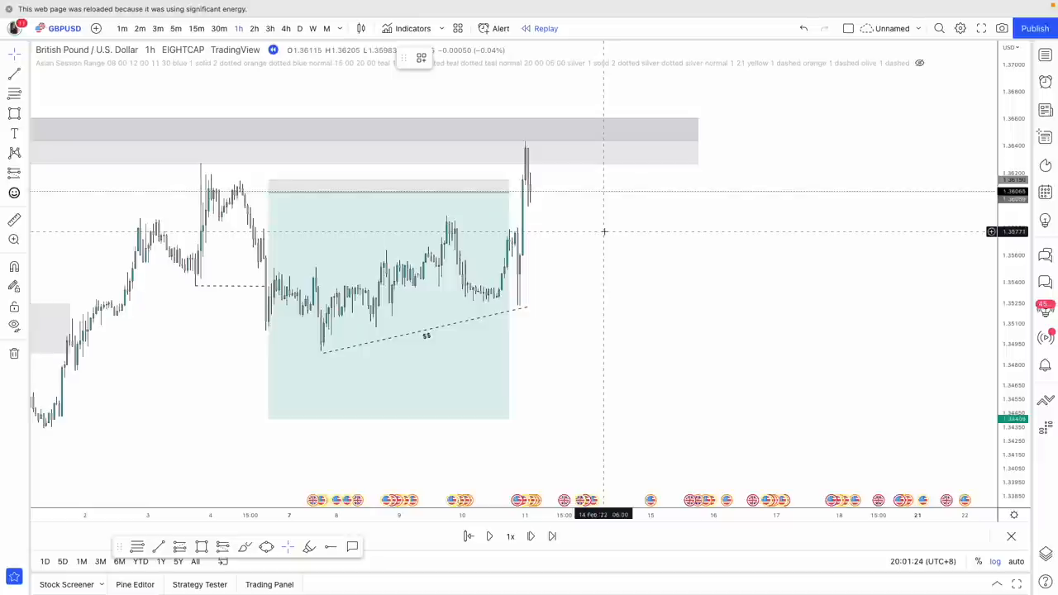
pyautogui.moveTo(258, 83)
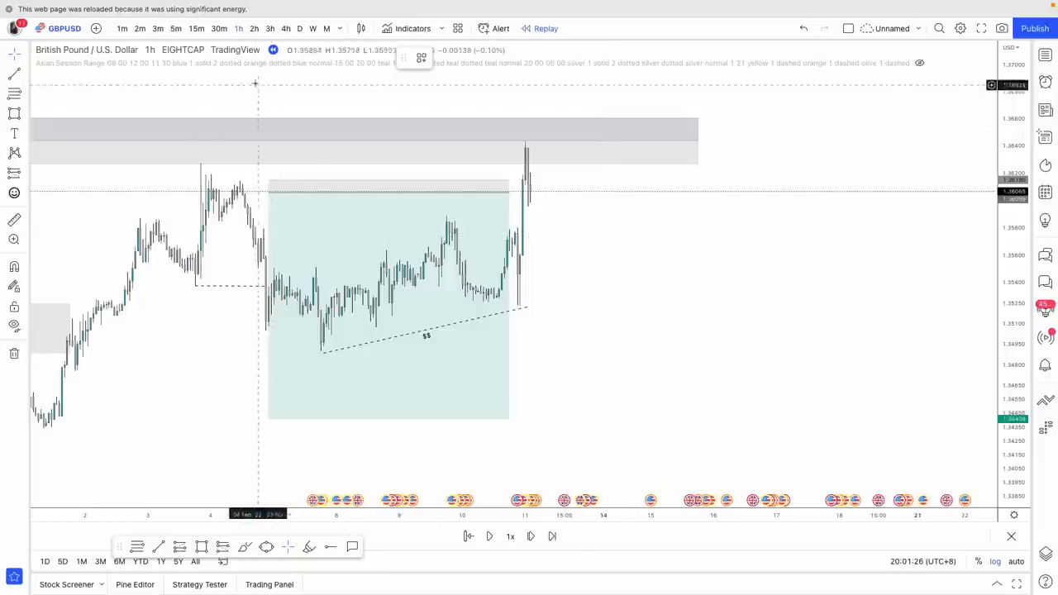
pyautogui.moveTo(201, 174)
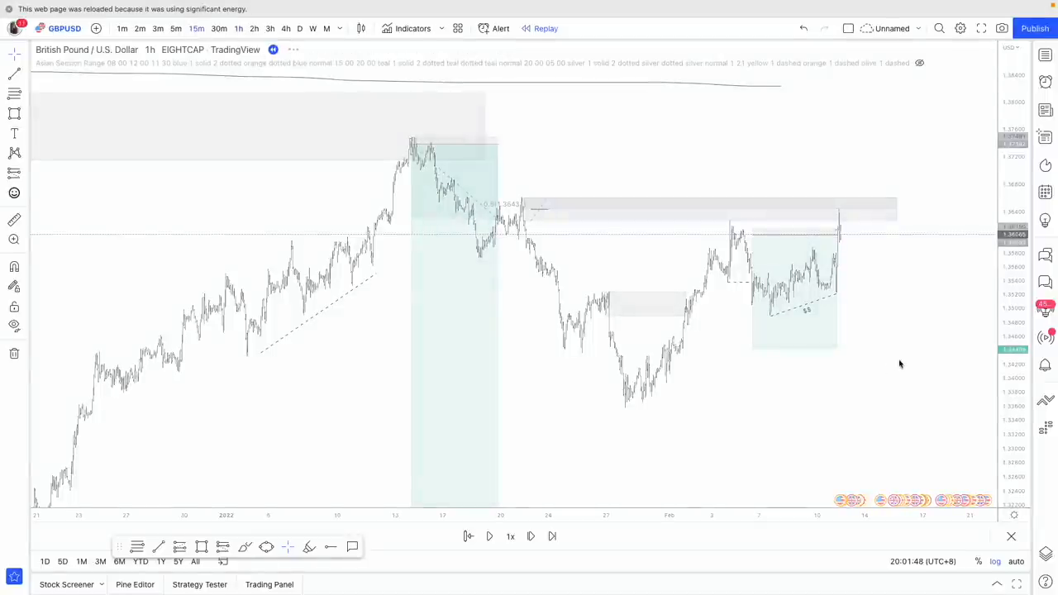
# Step: Bring the latest 15-minute candles and the spike into the grey zone back into view
pyautogui.click(195, 28)
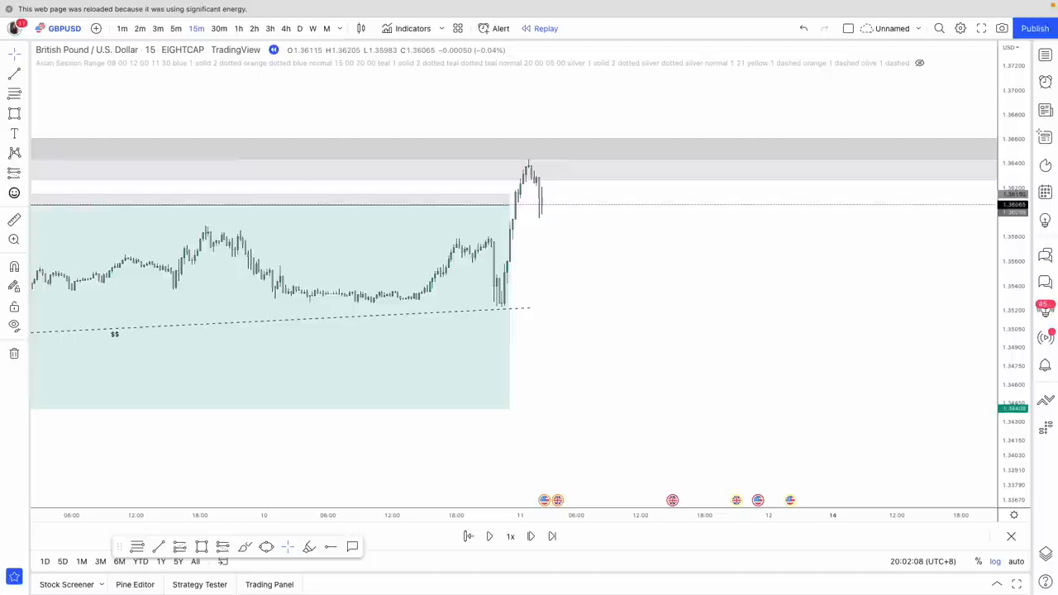
pyautogui.moveTo(631, 261)
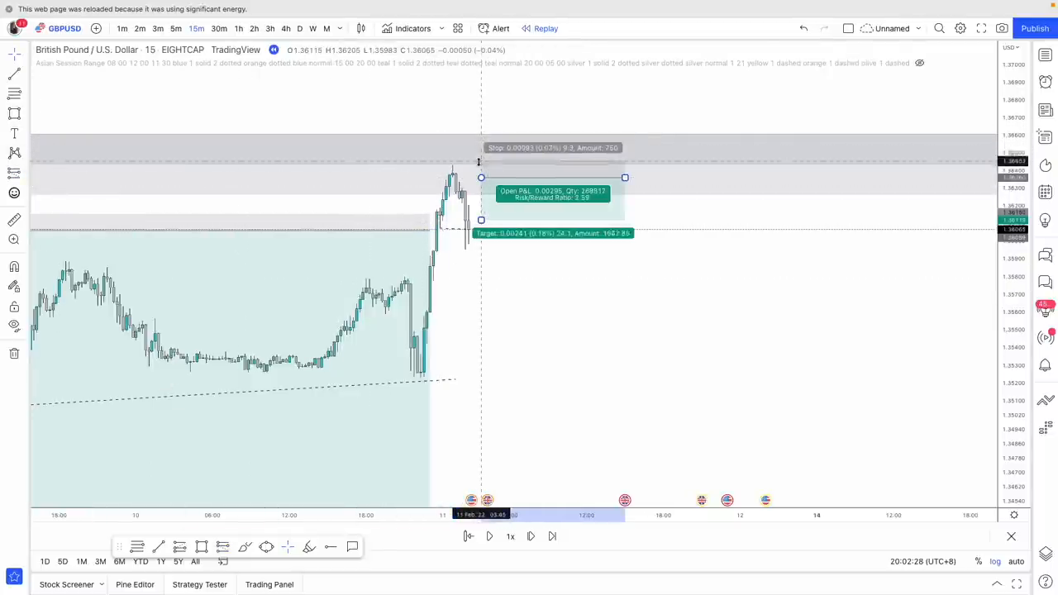
# Step: Stretch the new short position's box down from the spike top to its target
pyautogui.moveTo(480, 231); pyautogui.dragTo(512, 388)
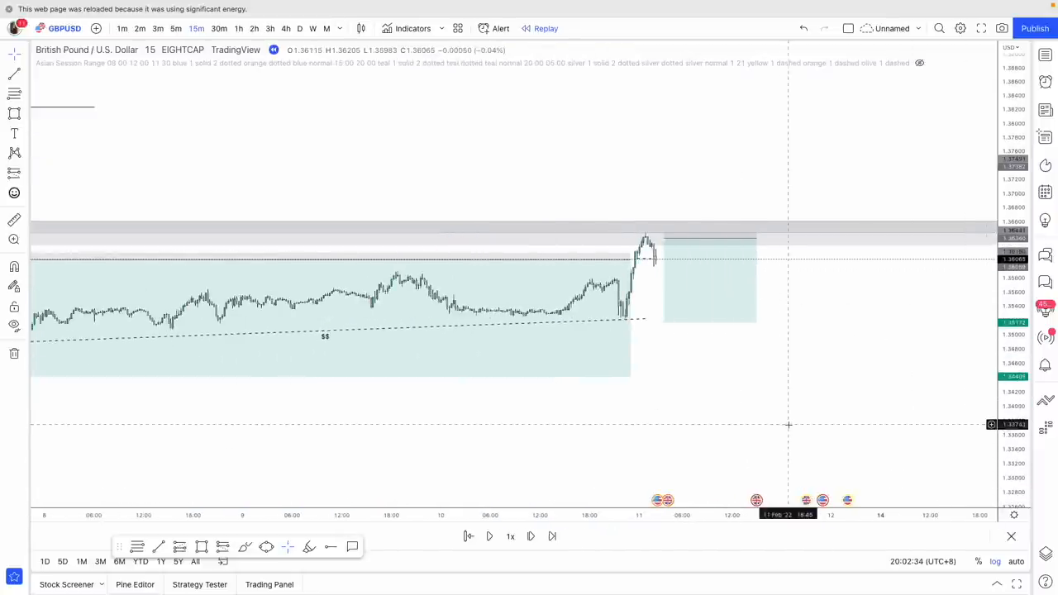
pyautogui.moveTo(654, 327)
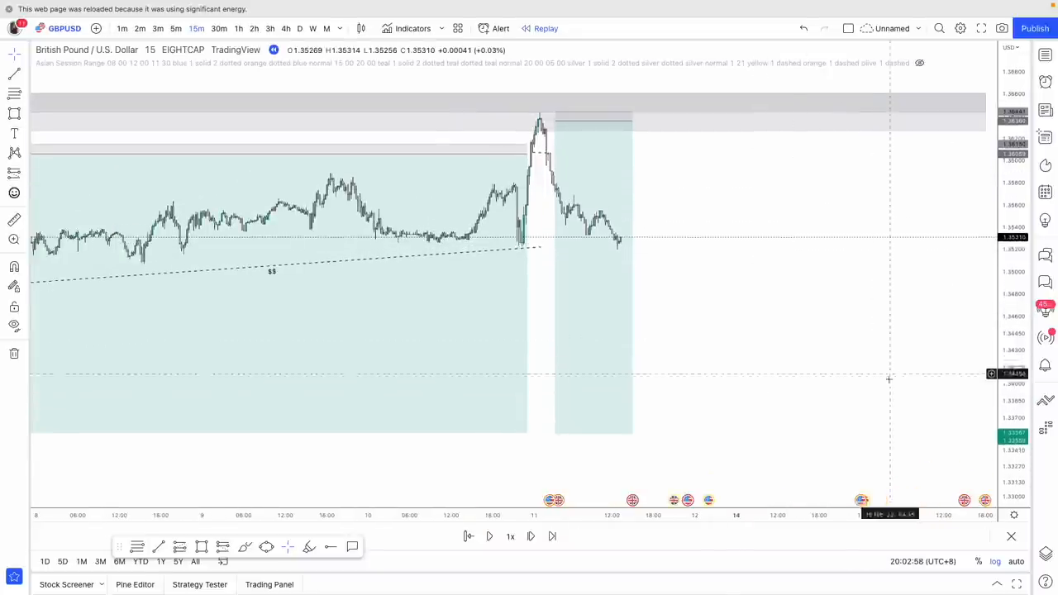
# Step: Replay forward as price drops from the spike and forms a lower high
pyautogui.click(531, 535)
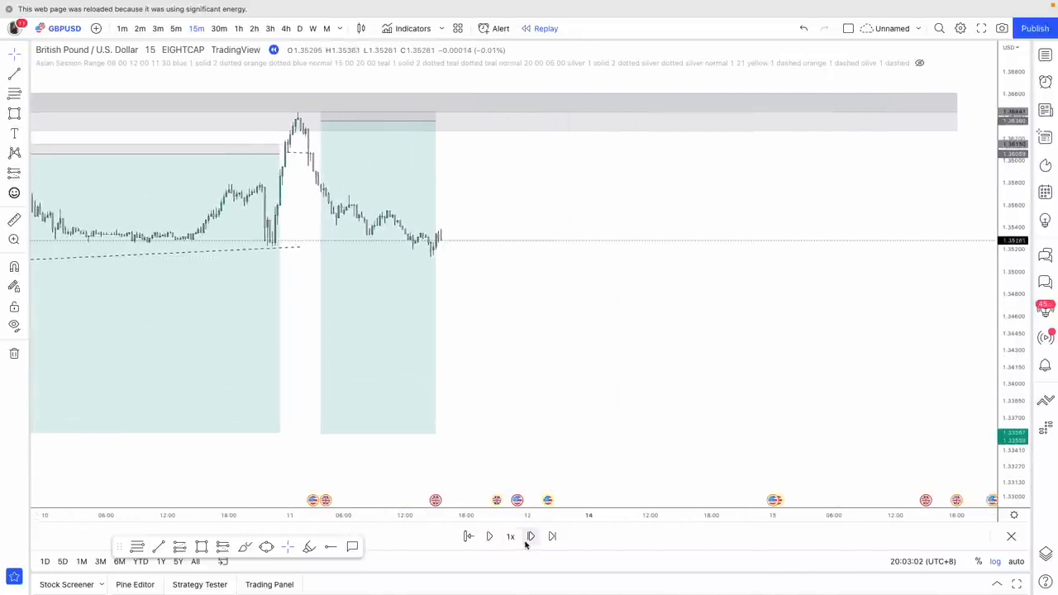
pyautogui.click(531, 536)
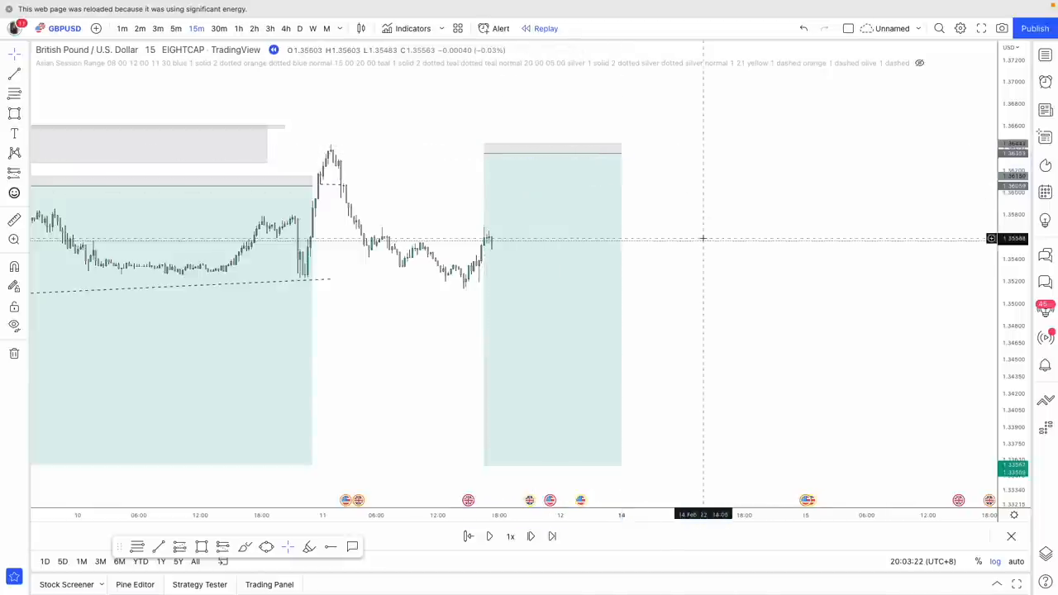
pyautogui.click(530, 536)
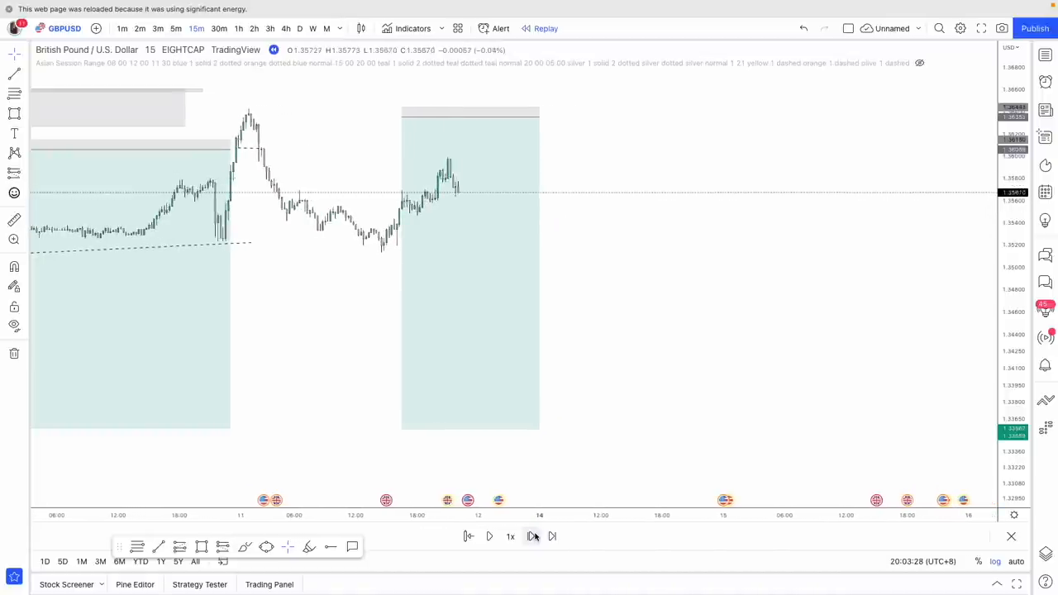
pyautogui.click(552, 536)
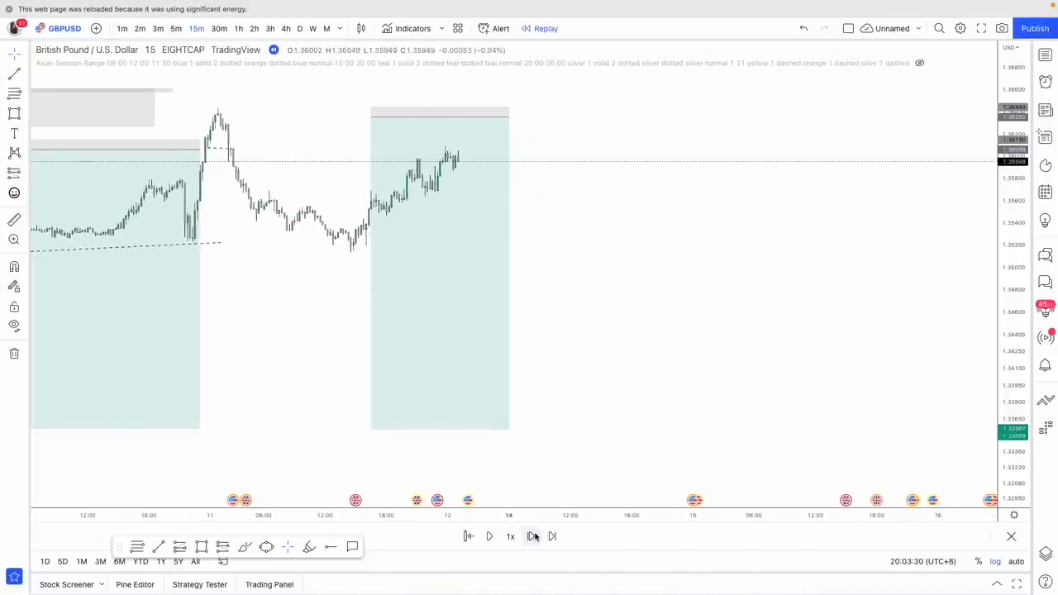
pyautogui.click(552, 535)
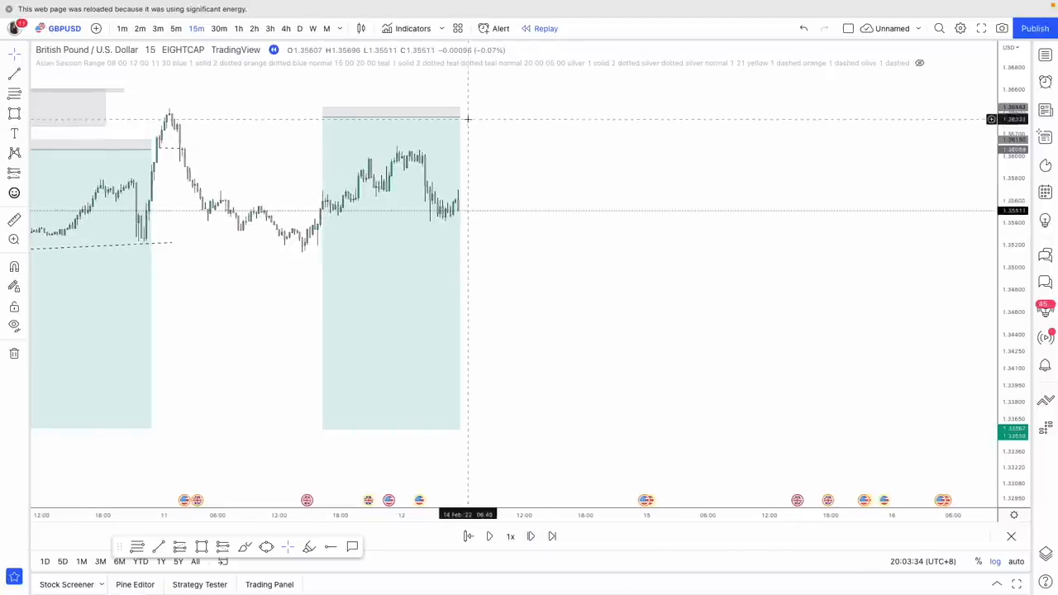
pyautogui.click(530, 536)
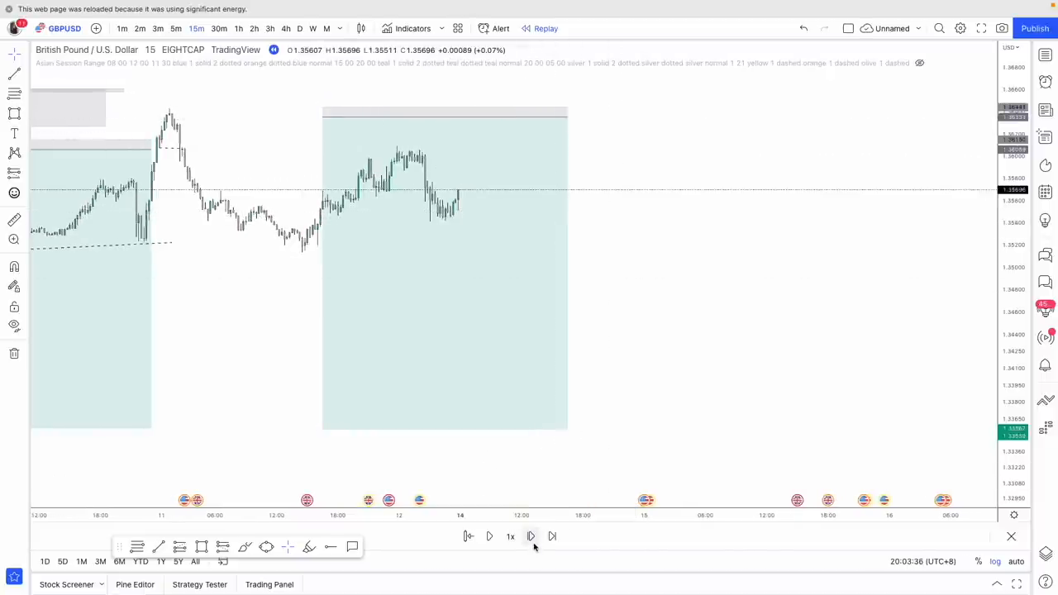
pyautogui.click(530, 535)
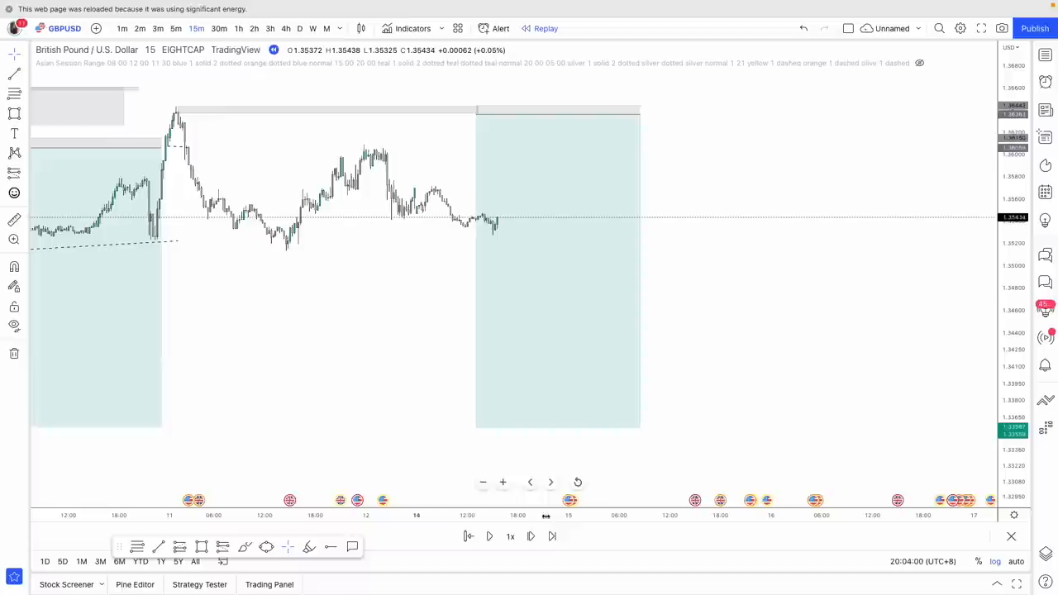
pyautogui.click(530, 535)
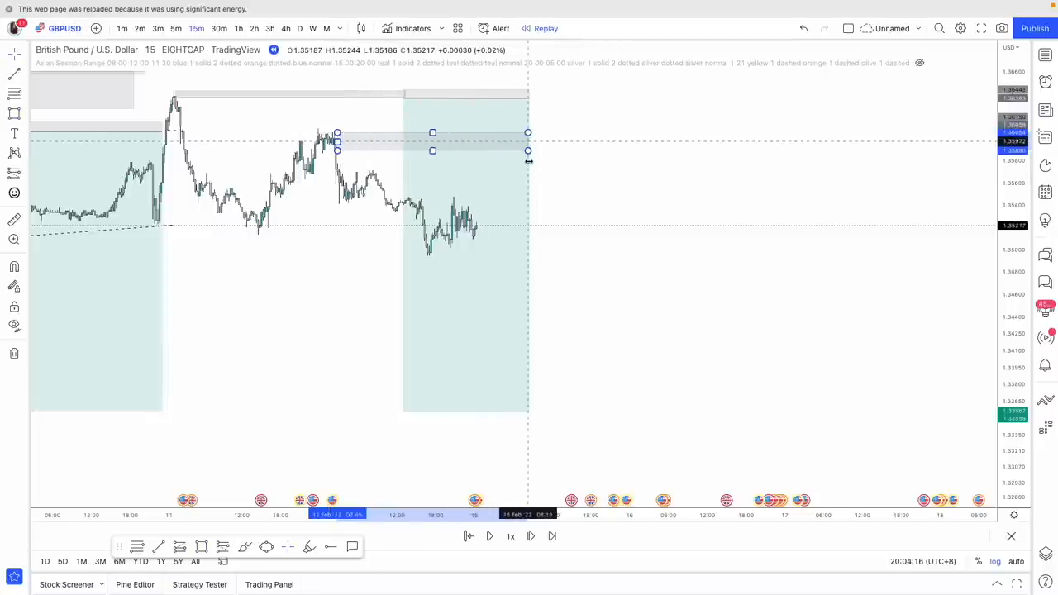
# Step: Extend the grey order-block zone further right across the new candles
pyautogui.moveTo(528, 140); pyautogui.dragTo(579, 140)
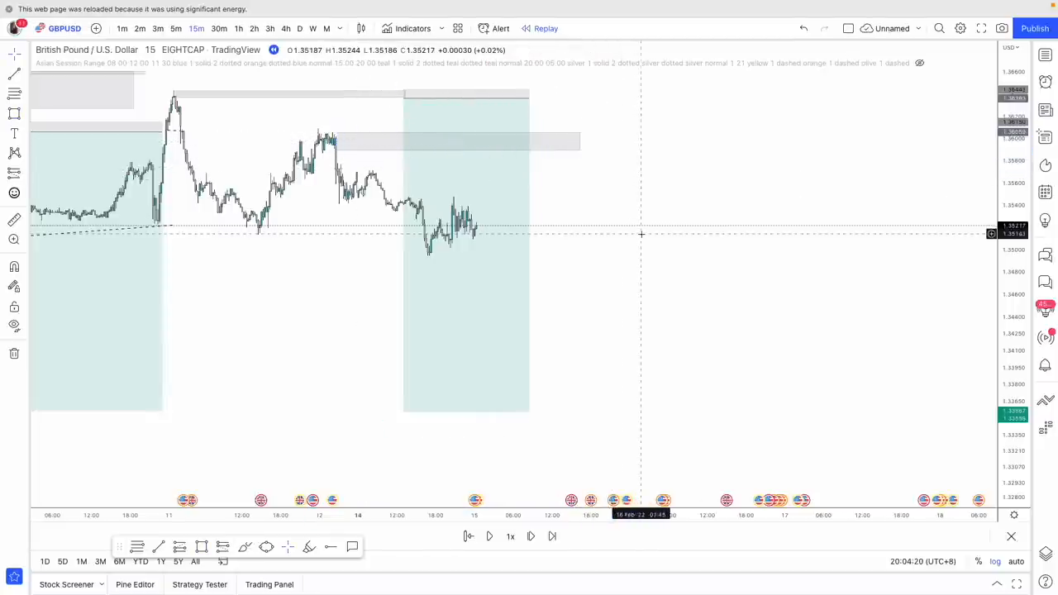
pyautogui.moveTo(337, 218)
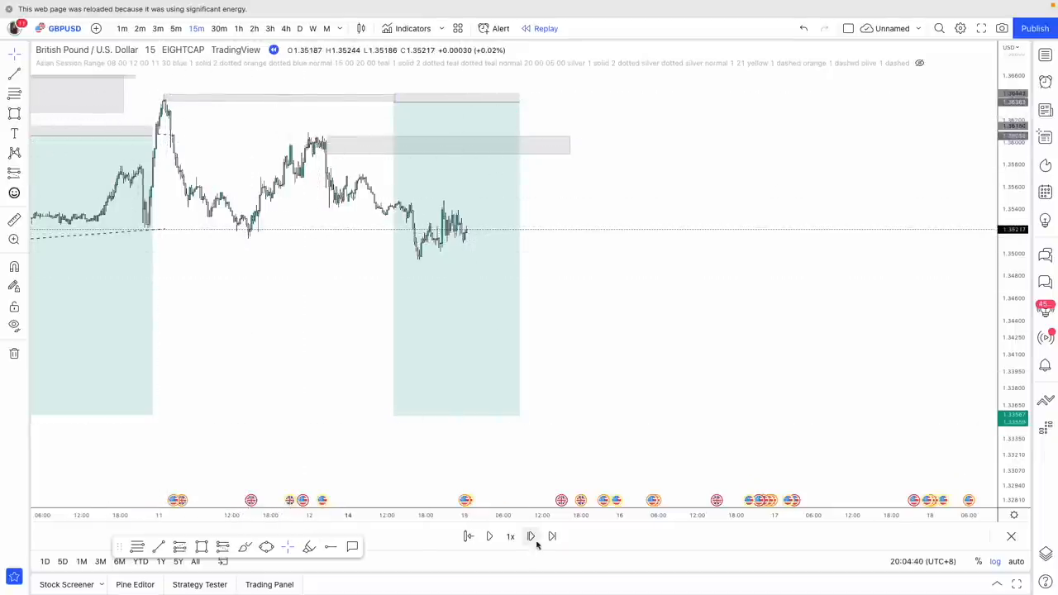
# Step: Step the replay bar by bar as price climbs back into the order block, then view the 4-hour chart
pyautogui.click(531, 535)
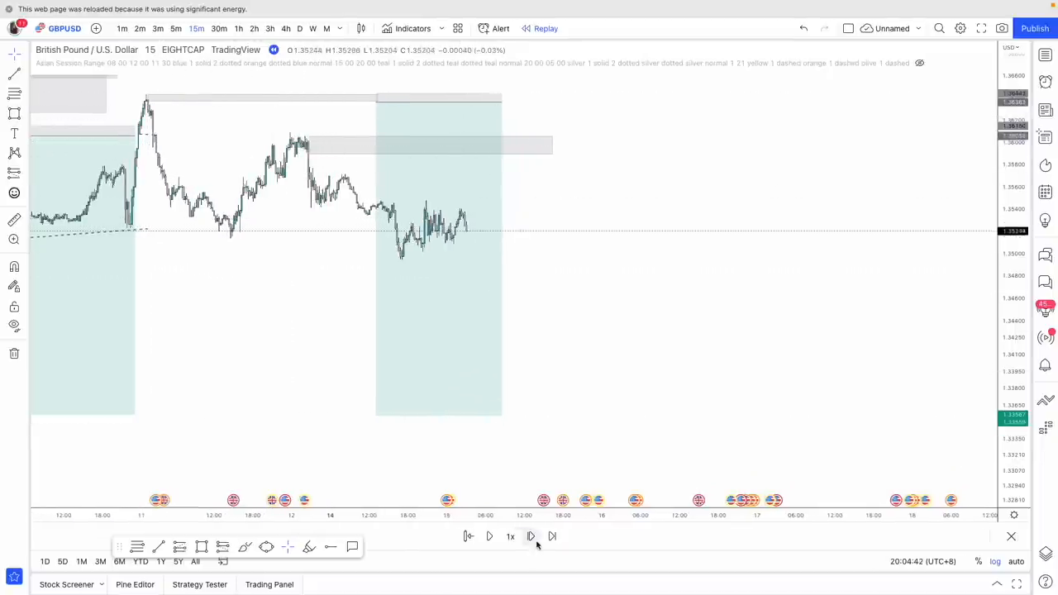
pyautogui.click(552, 535)
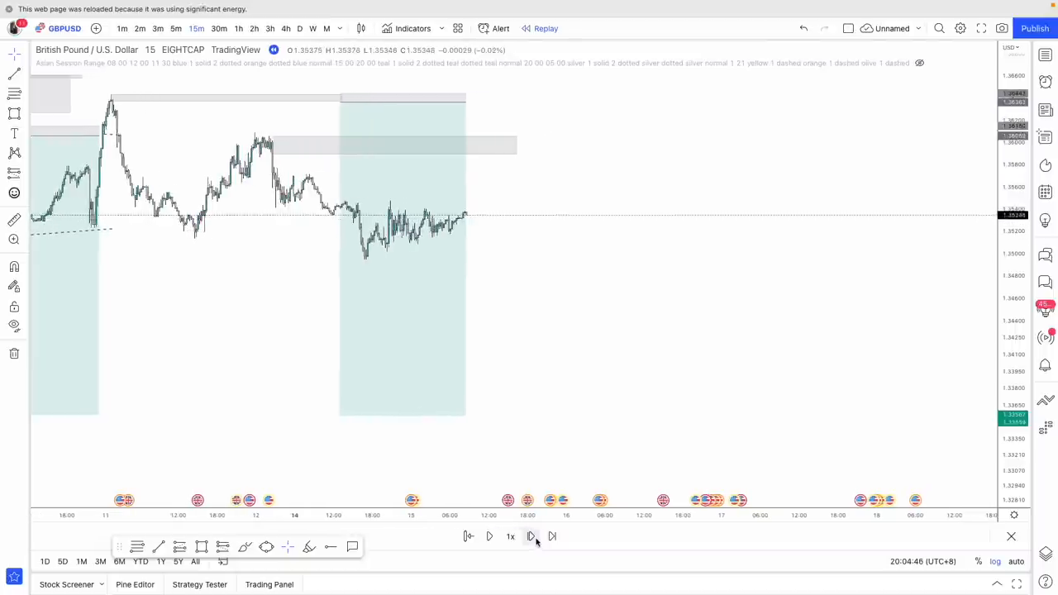
pyautogui.click(530, 535)
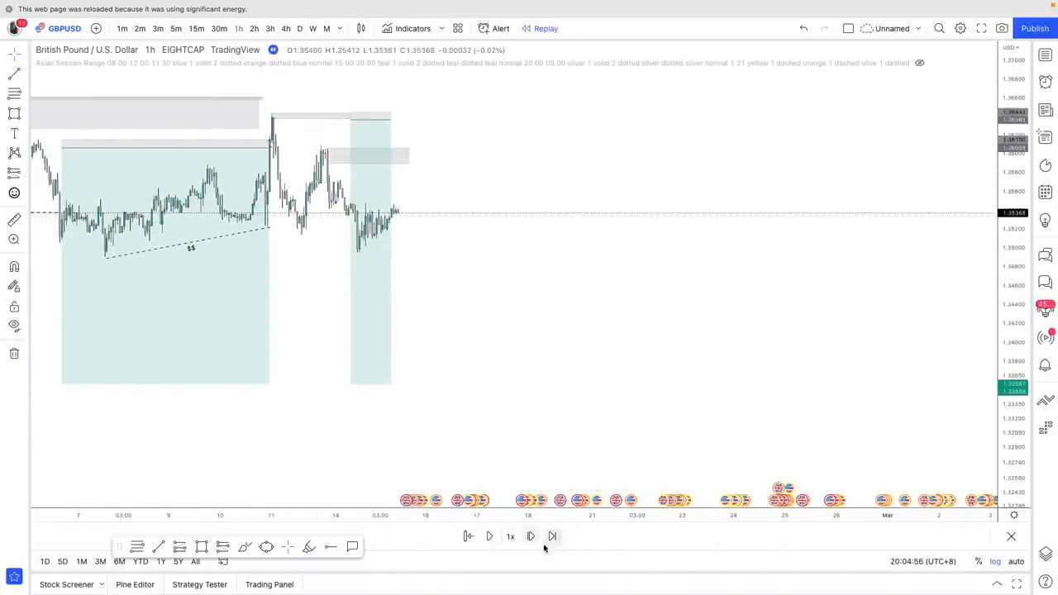
pyautogui.click(530, 536)
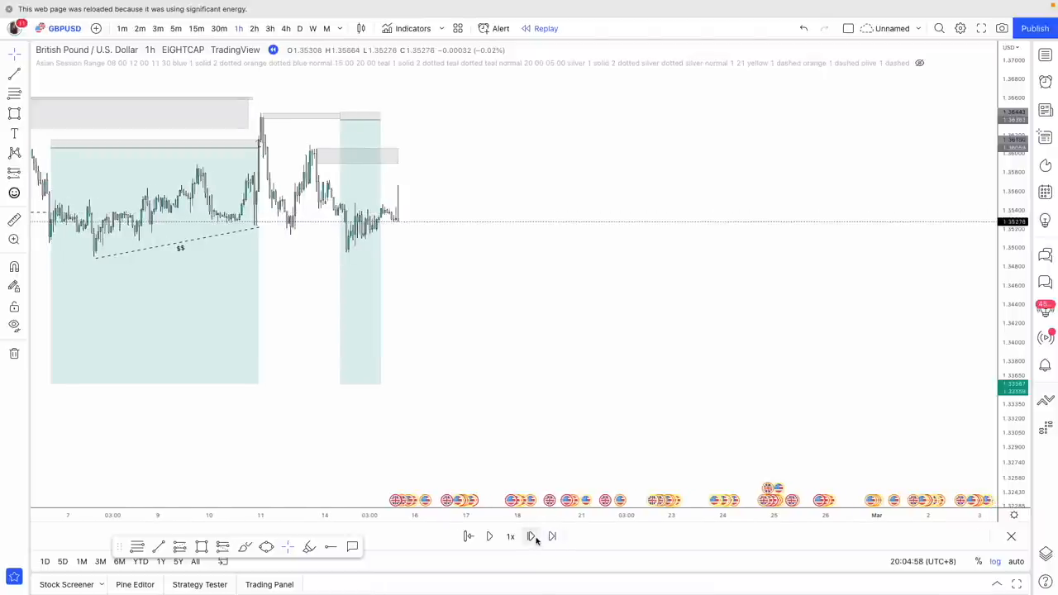
pyautogui.click(552, 536)
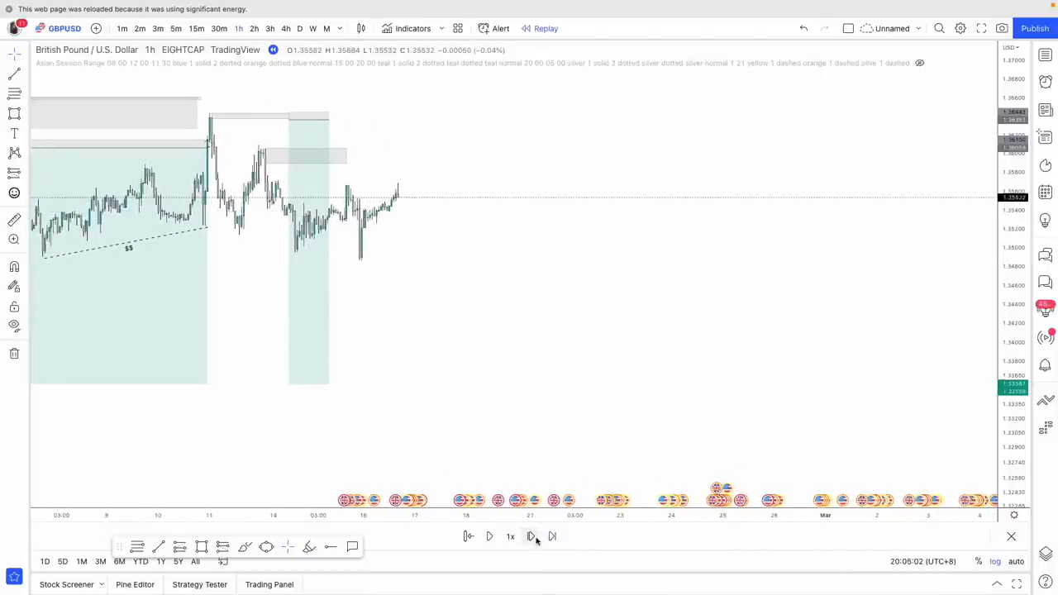
pyautogui.click(531, 535)
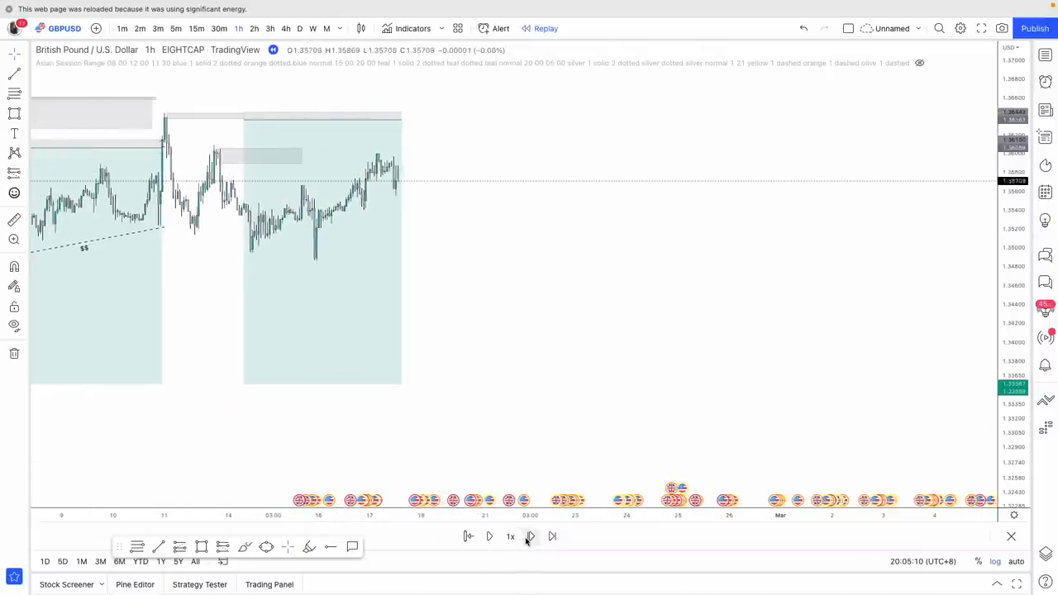
pyautogui.click(529, 536)
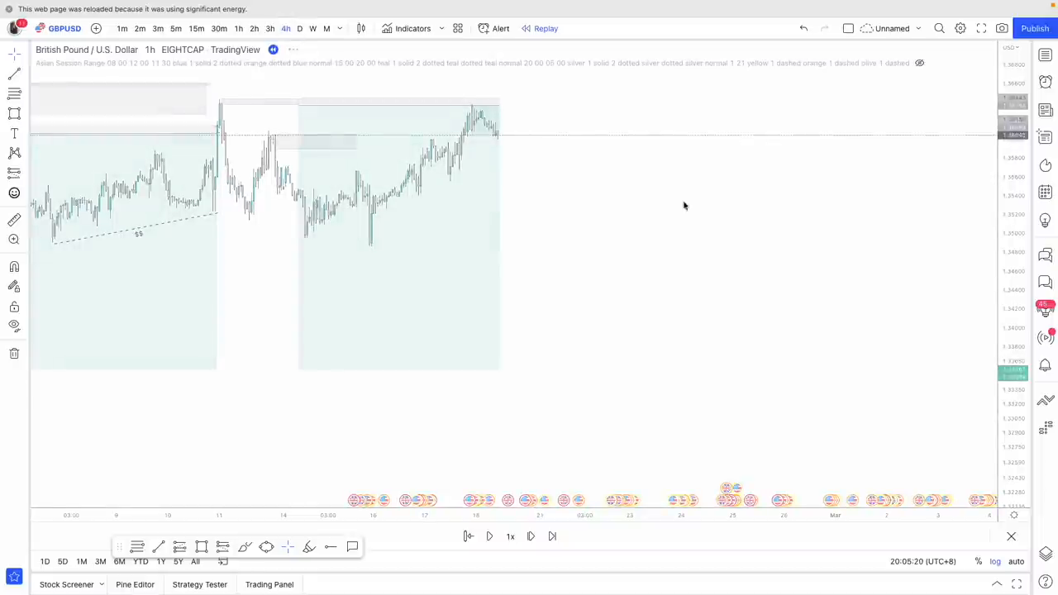
pyautogui.click(284, 28)
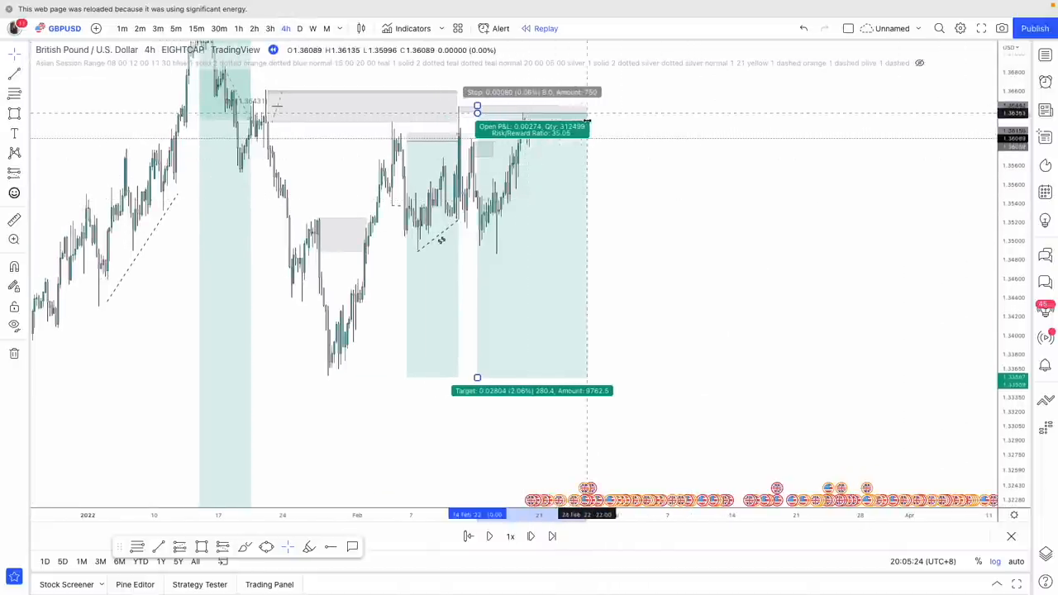
# Step: Advance the 4-hour replay as price turns down from the short entry
pyautogui.click(530, 536)
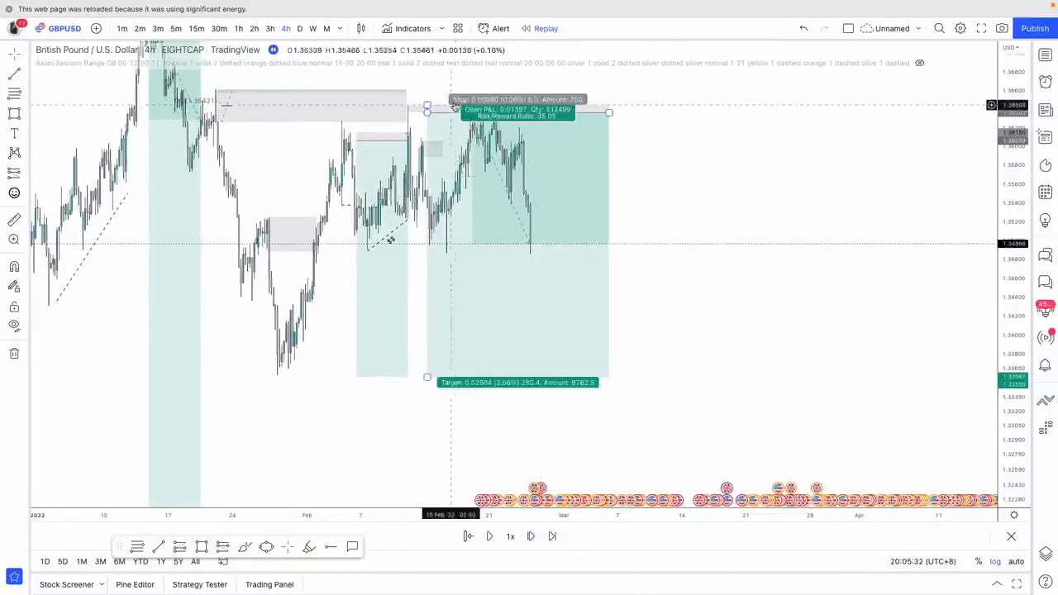
pyautogui.click(530, 536)
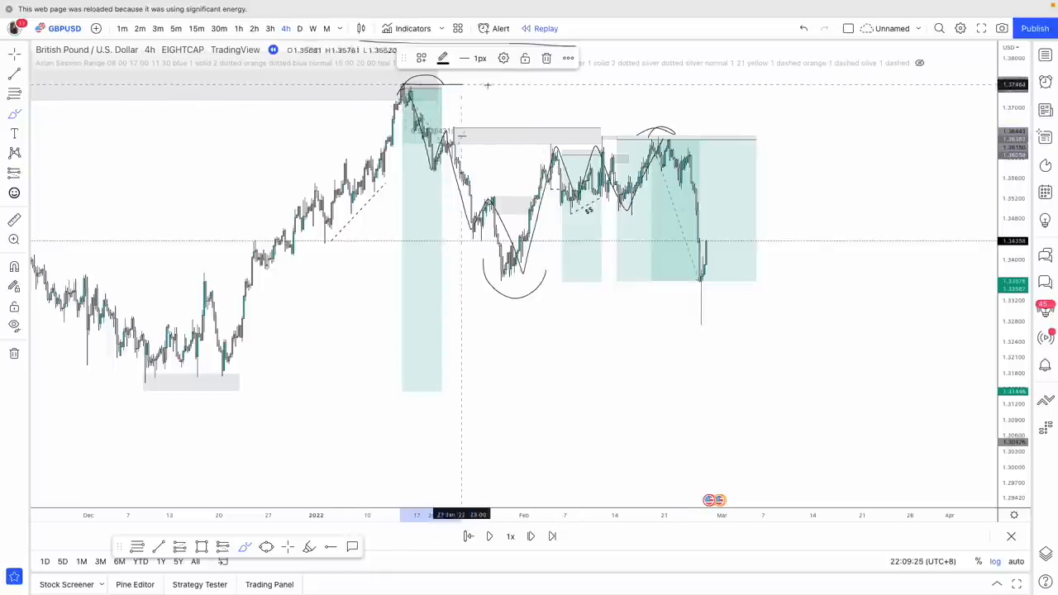
pyautogui.moveTo(537, 267)
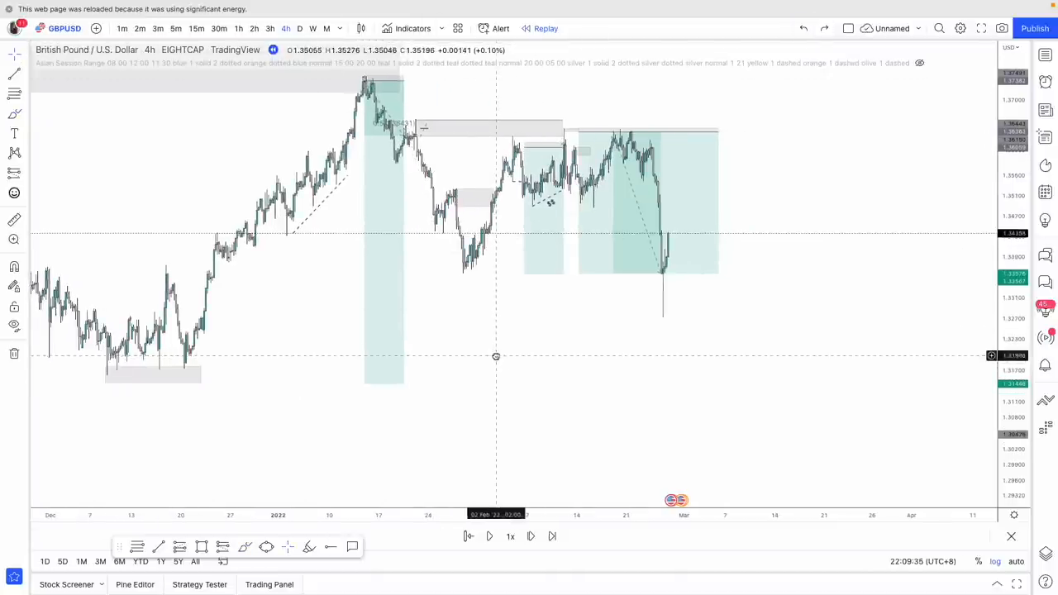
pyautogui.moveTo(664, 321)
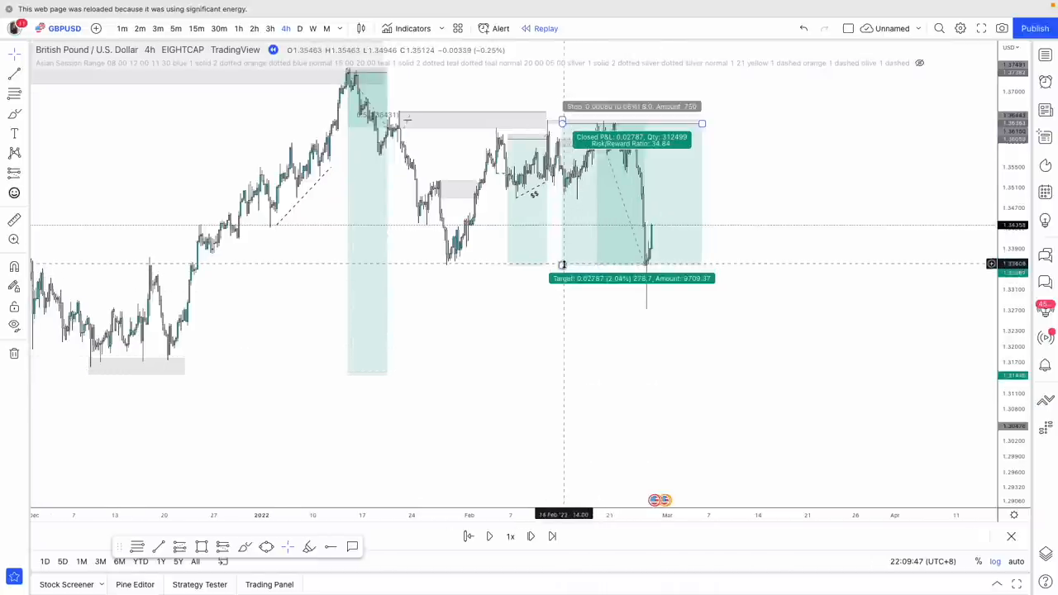
# Step: Place a second short from the January swing high with its target dragged far below recent lows
pyautogui.moveTo(562, 265); pyautogui.dragTo(562, 367)
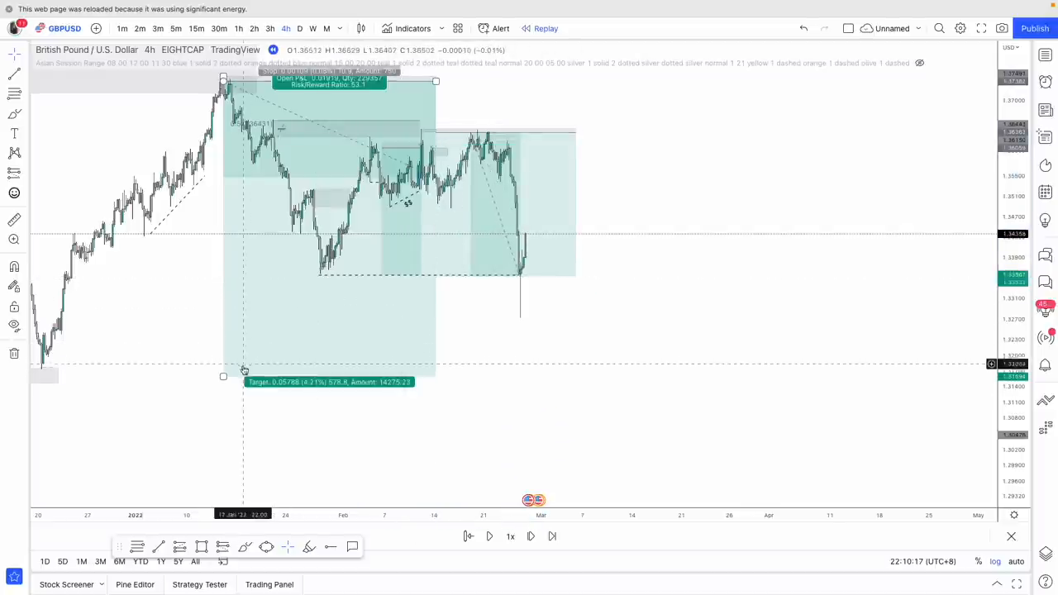
pyautogui.moveTo(223, 377); pyautogui.dragTo(233, 276)
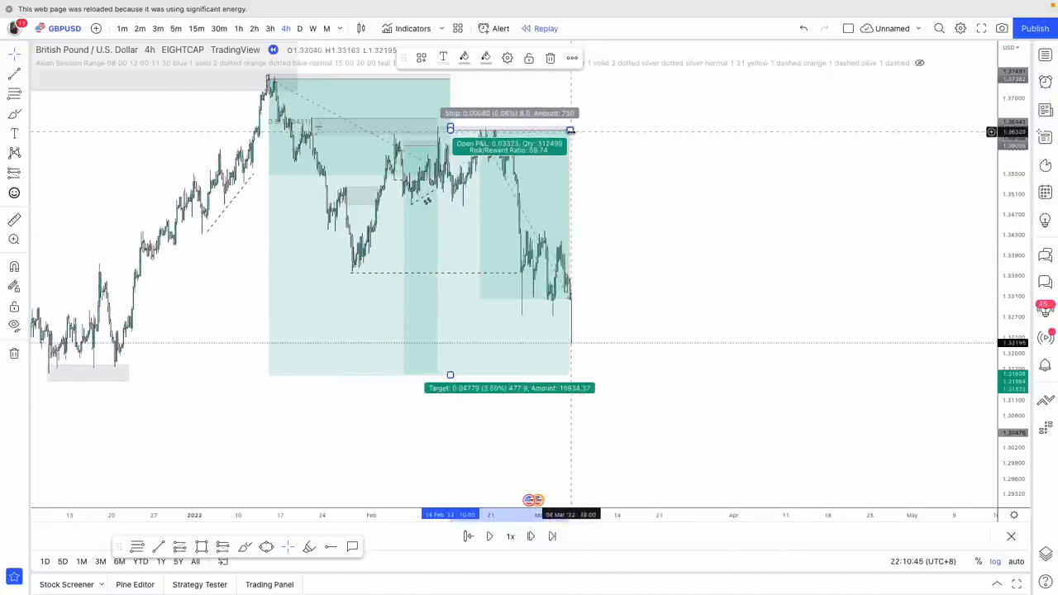
# Step: Step the replay forward until price slides to a fresh March low near the deep target
pyautogui.click(529, 535)
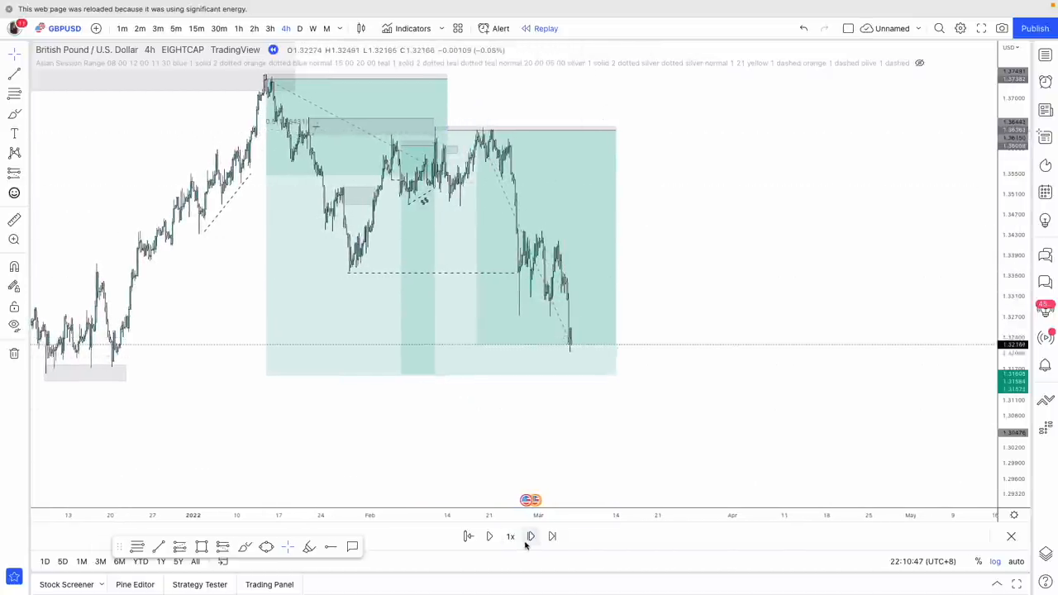